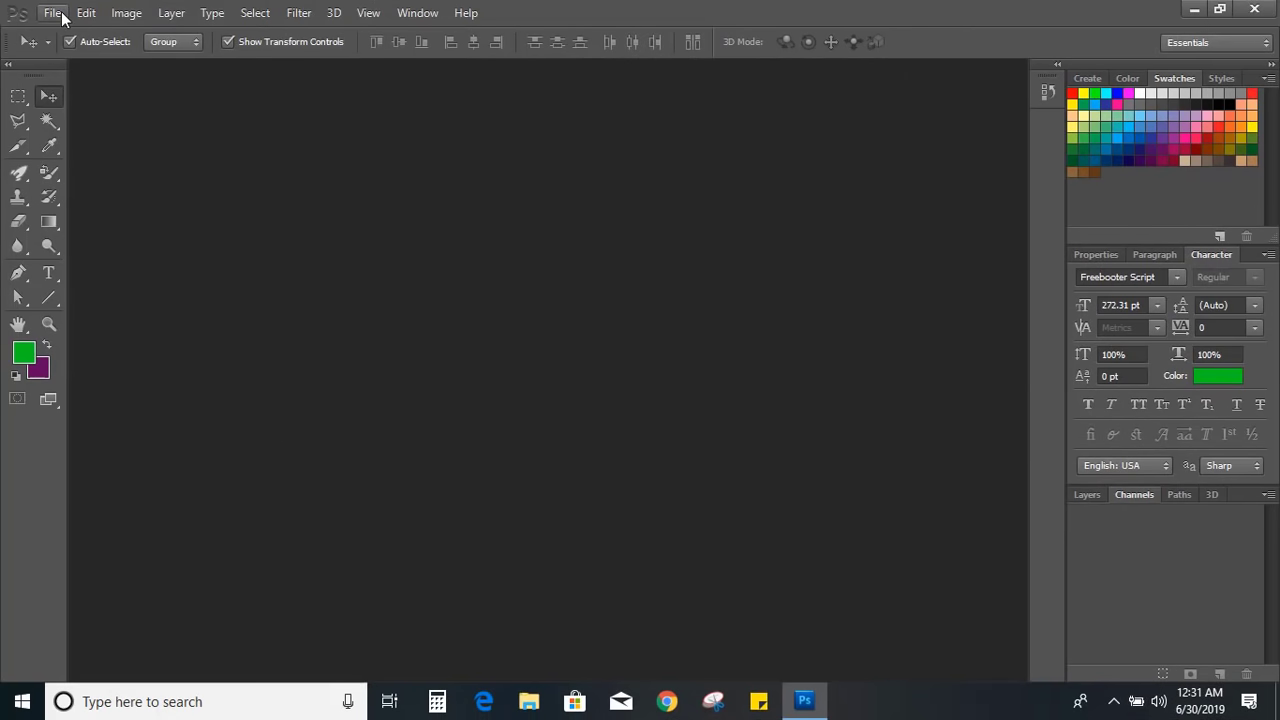
Step: Create a new 1280×720 document and set the script text HCA on the canvas
left_click(52, 12)
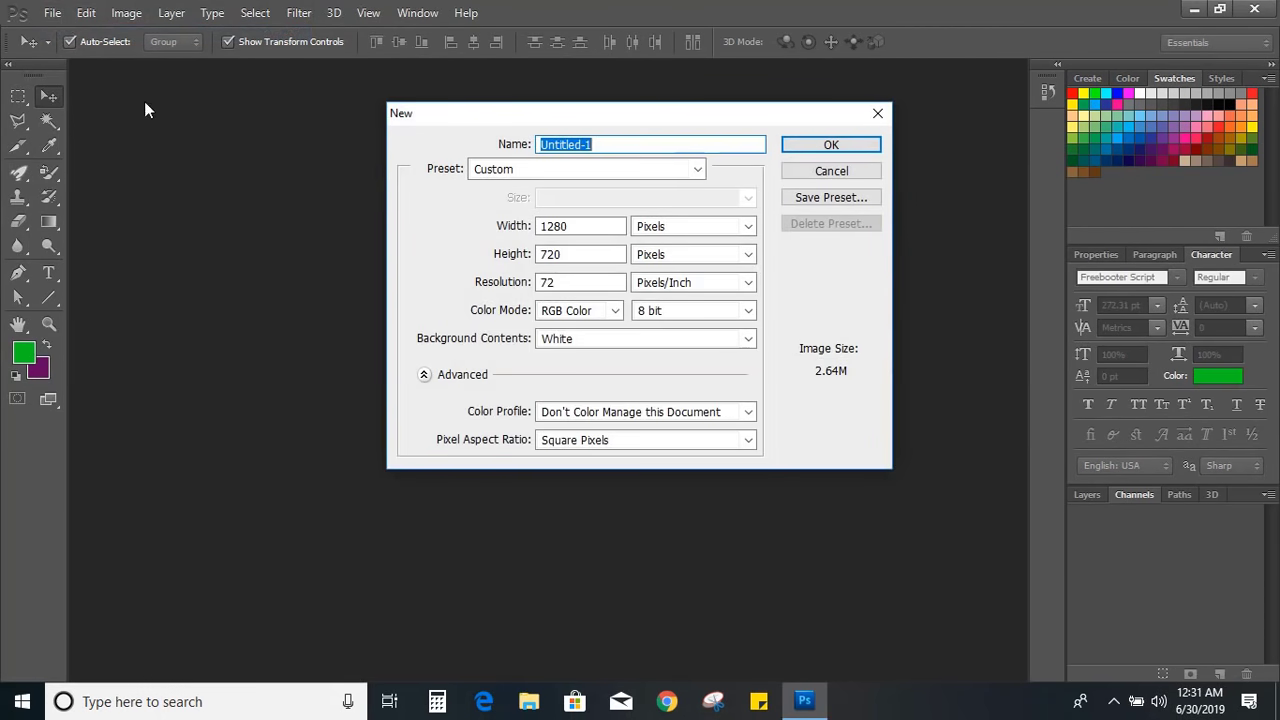
left_click(832, 144)
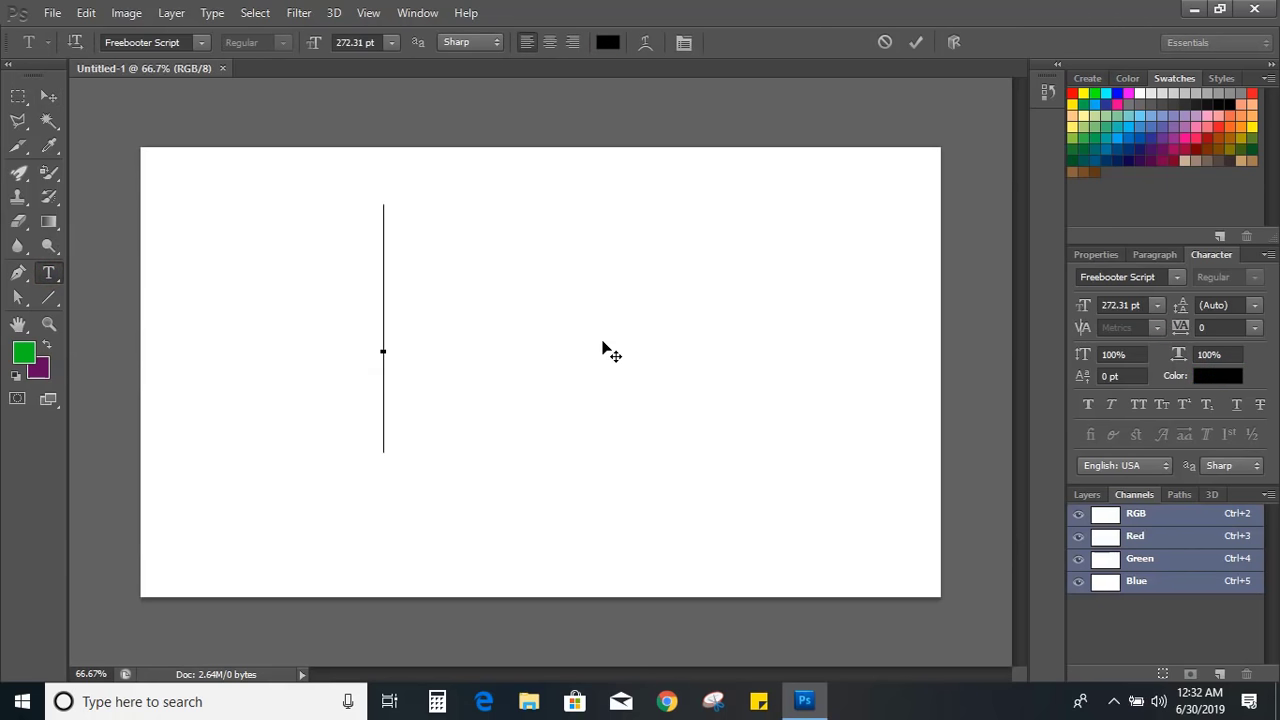
type("H")
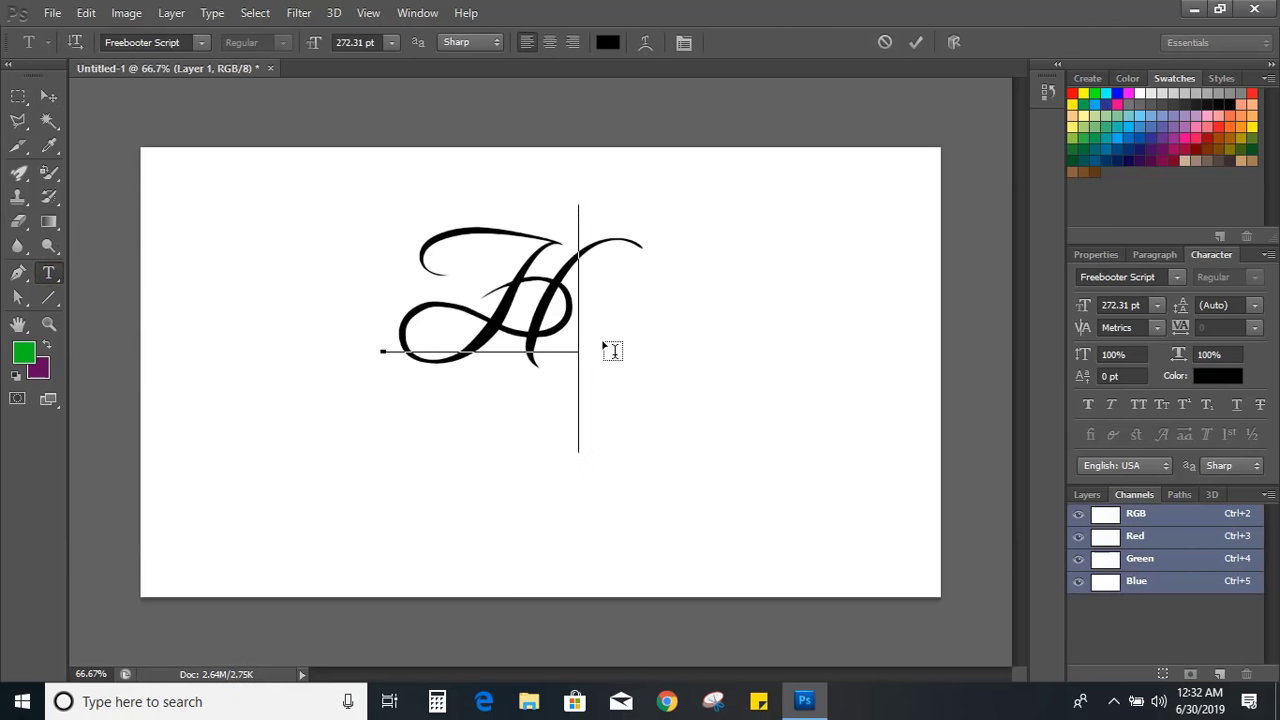
type("CA")
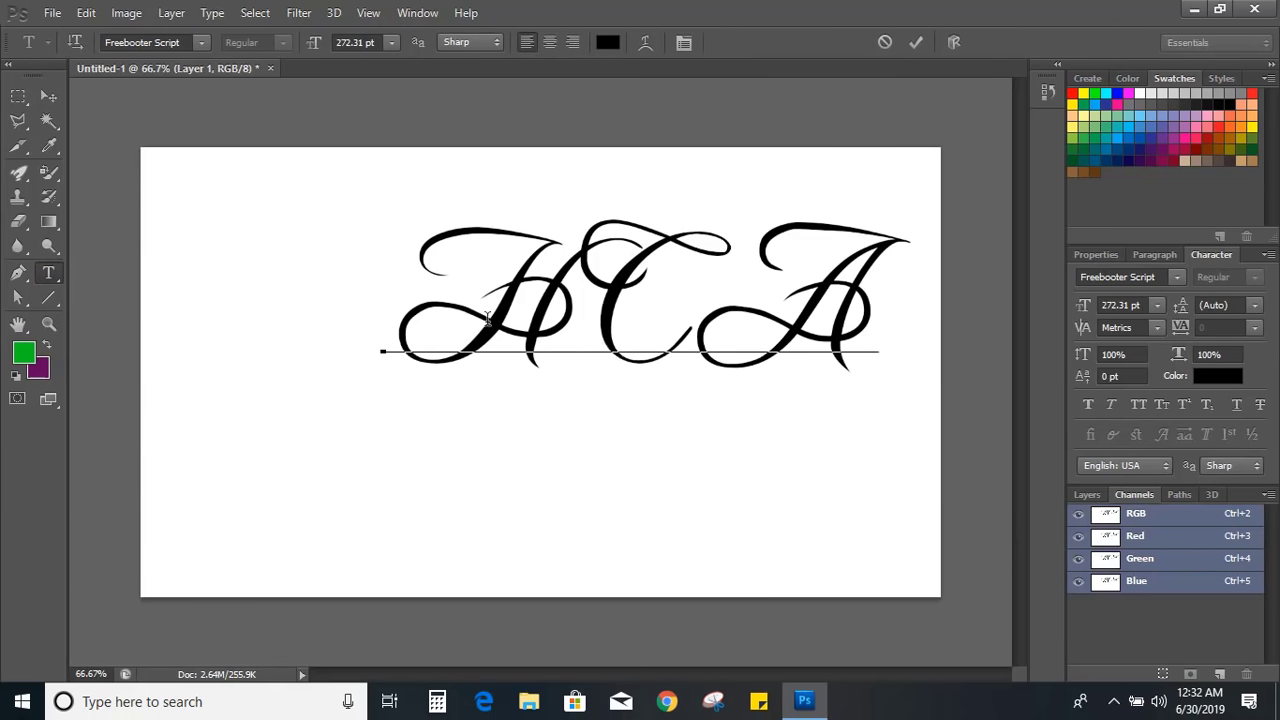
left_click(48, 96)
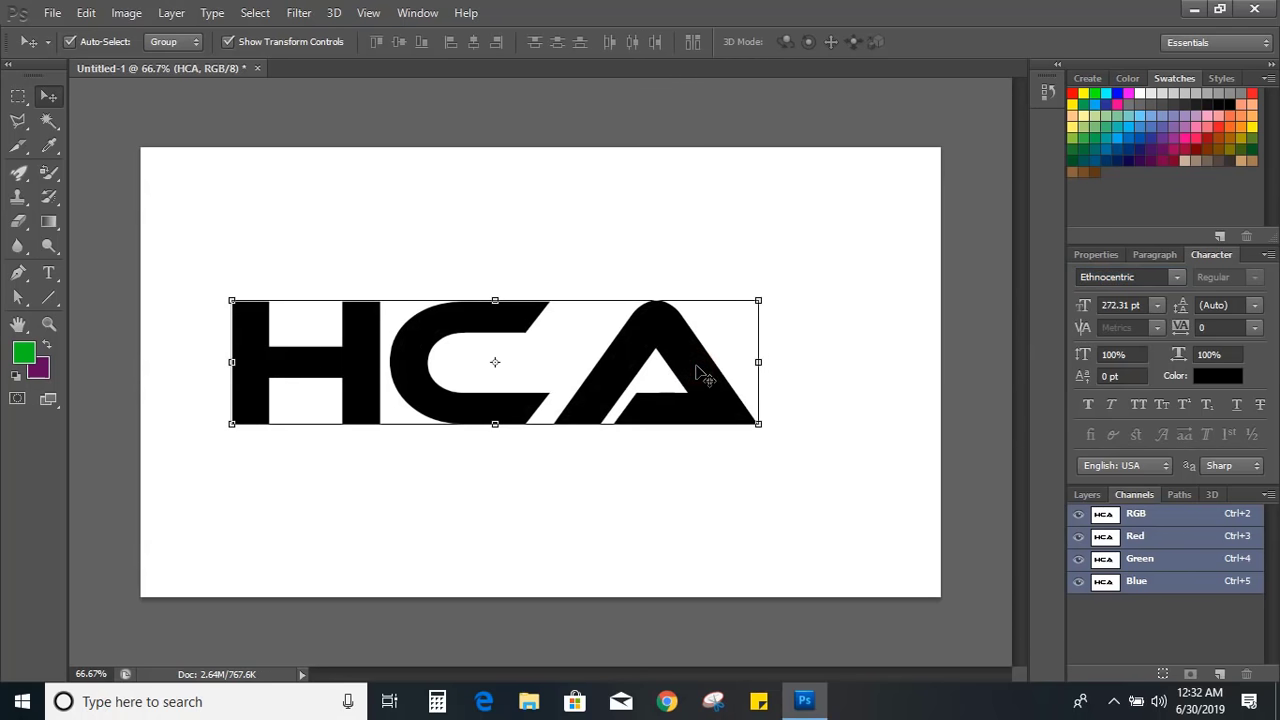
Step: Rasterize the bold HCA type layer into pixels
left_click(1088, 494)
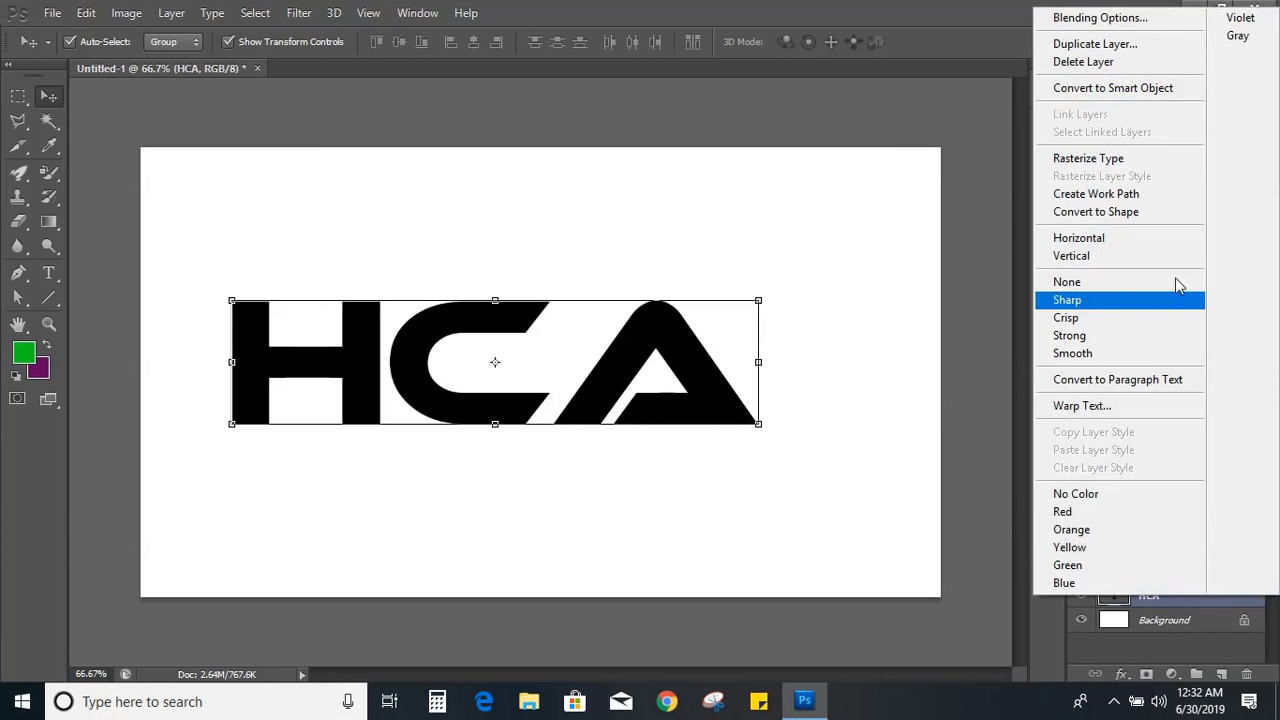
mouse_move(1116, 158)
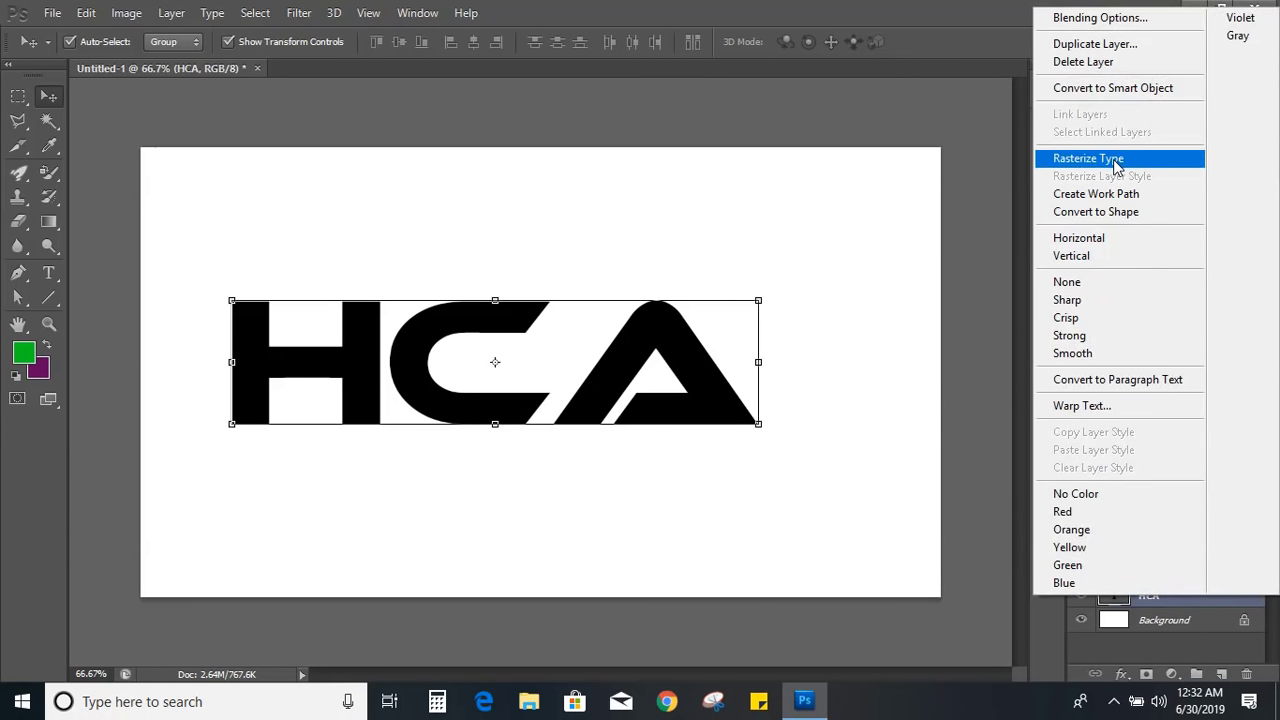
left_click(1088, 158)
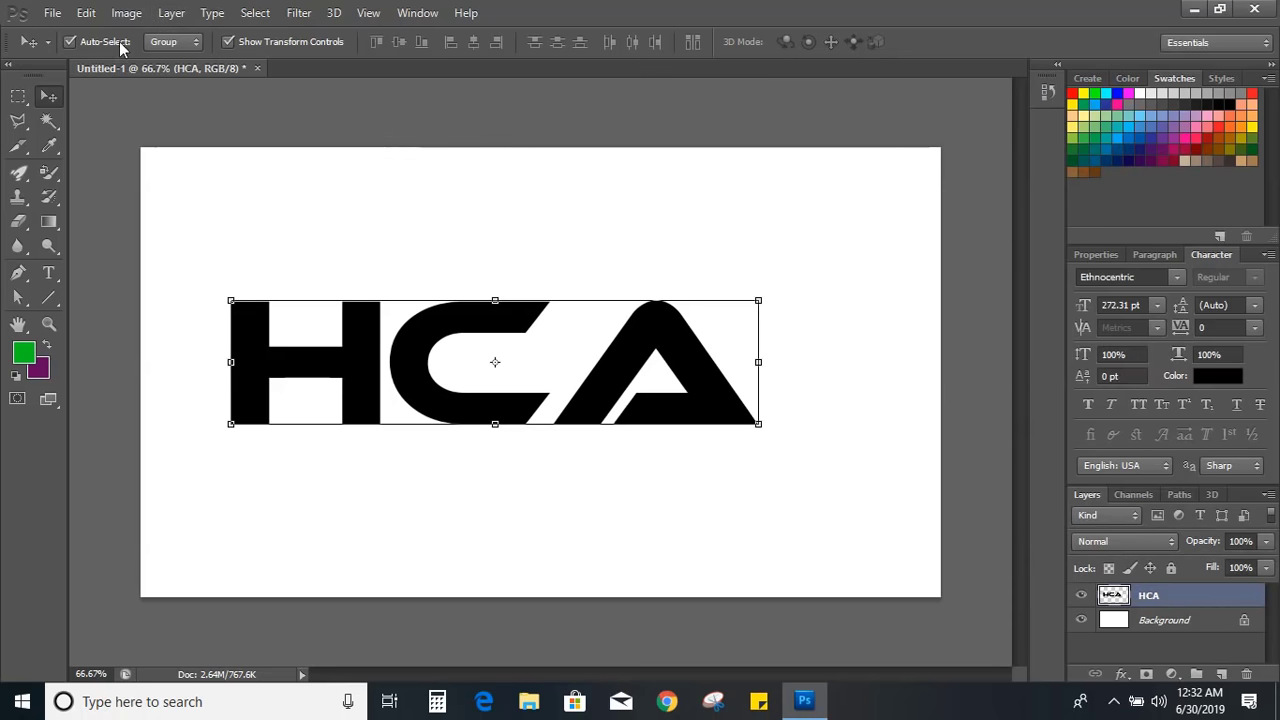
Step: Copy the letter H onto a new Layer 1 via a rectangular selection, then select around the C
left_click(18, 96)
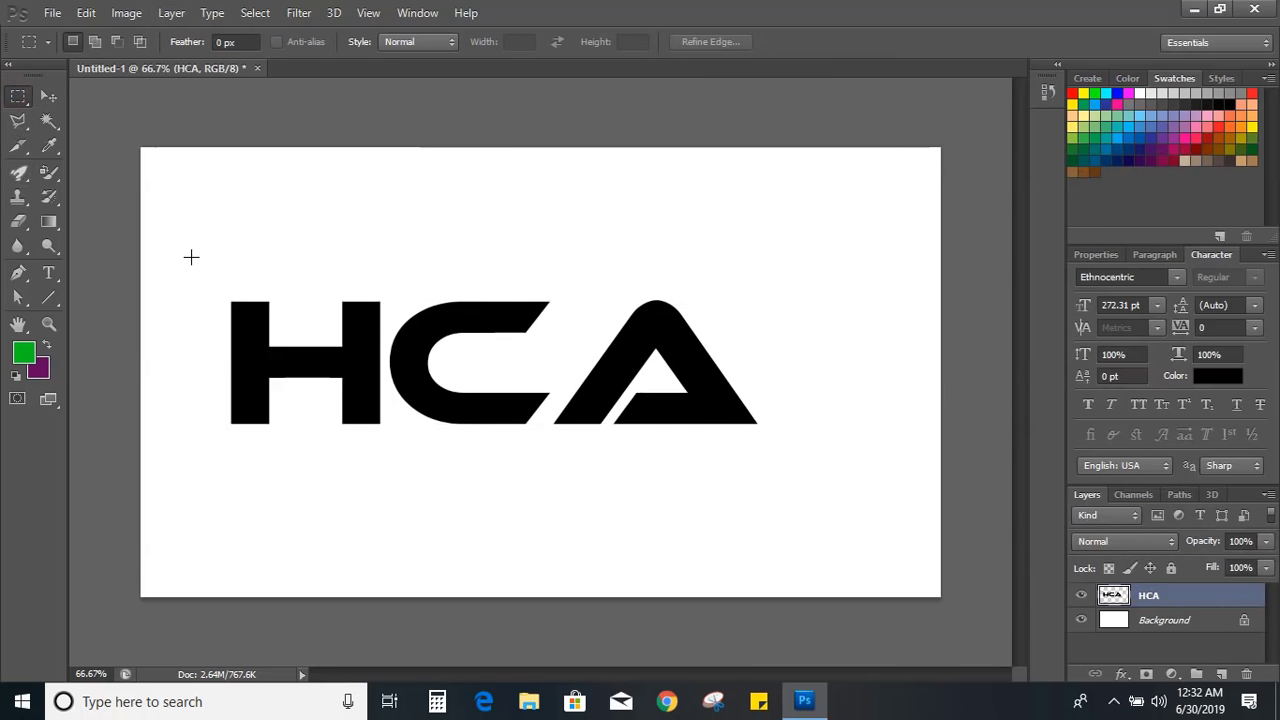
left_click_drag(192, 258, 386, 460)
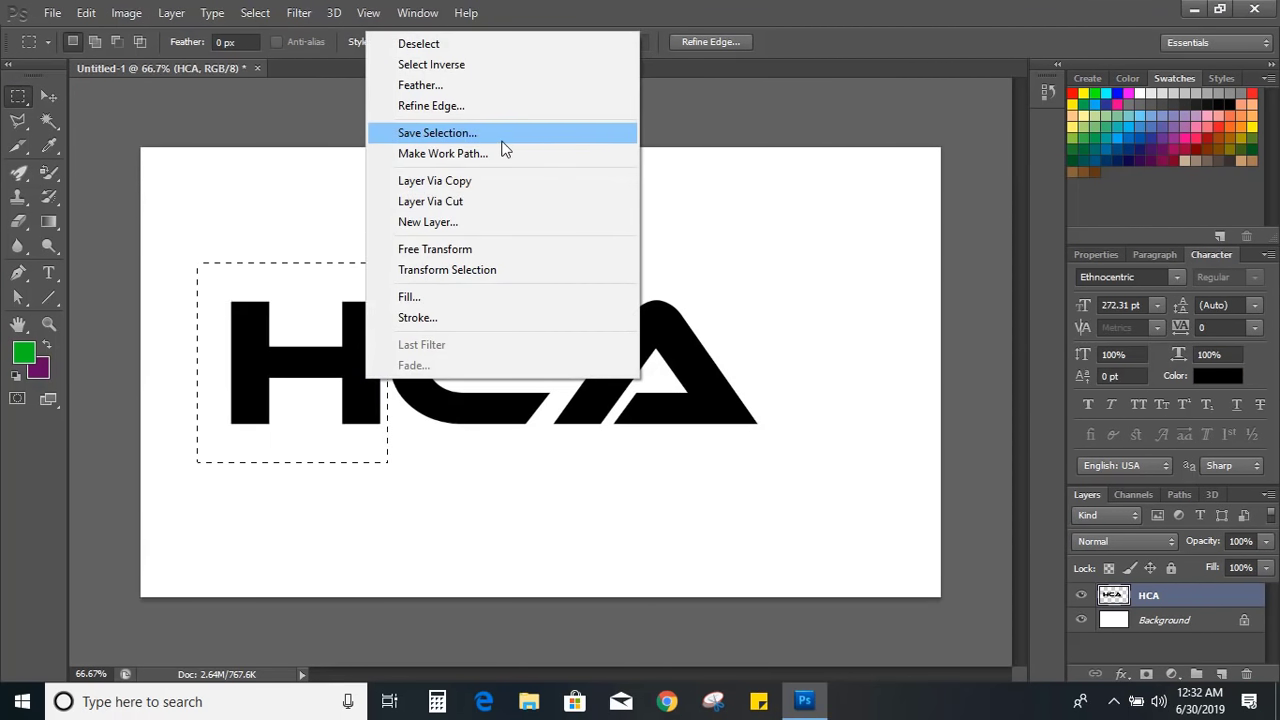
left_click(434, 180)
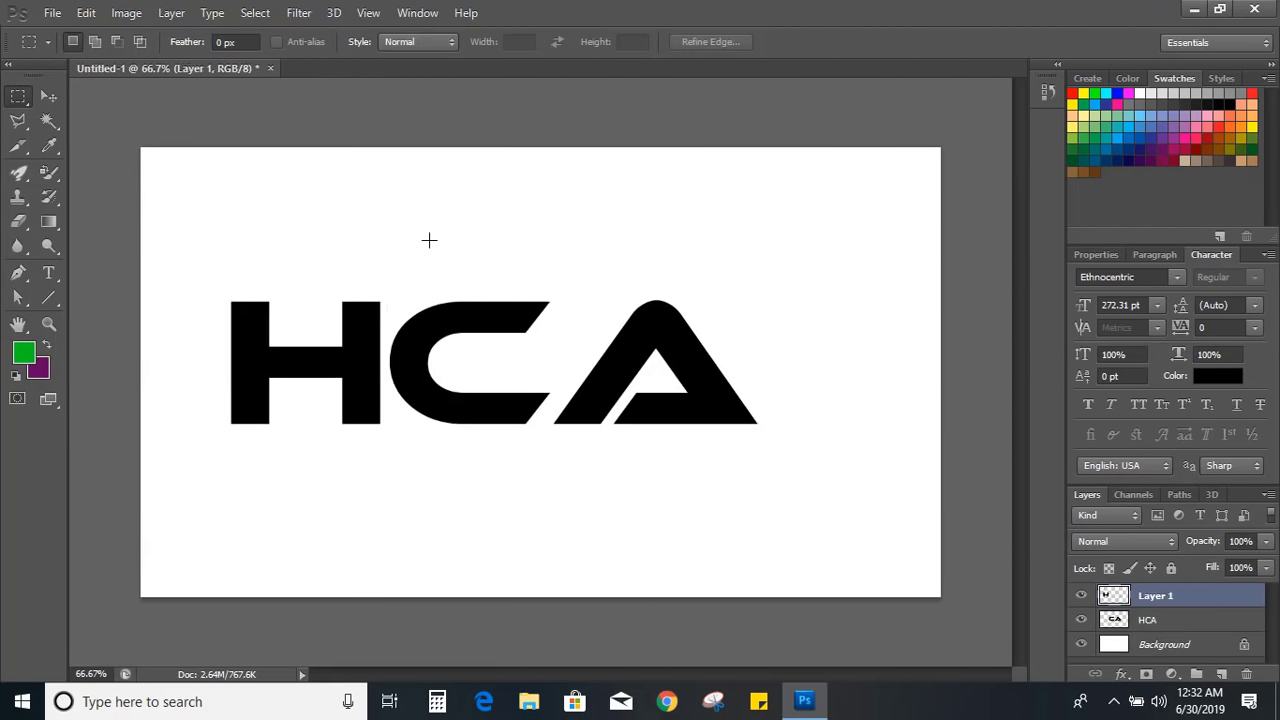
left_click_drag(392, 240, 524, 432)
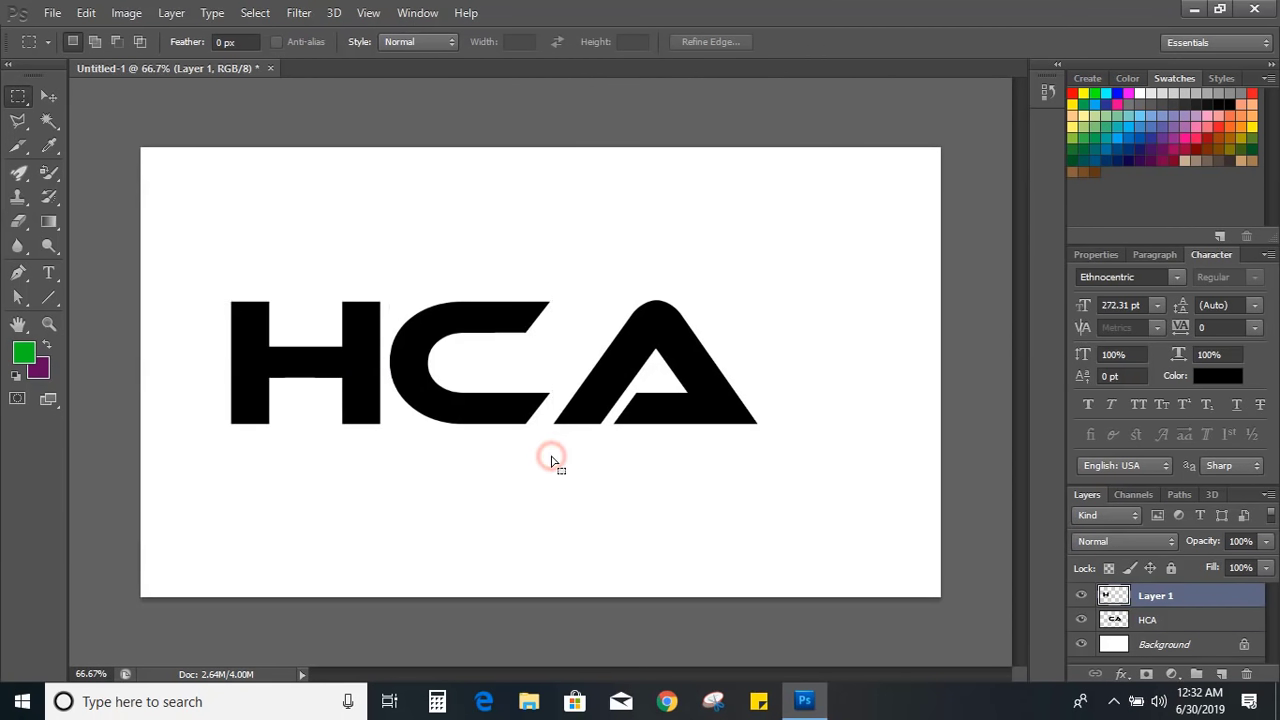
right_click(552, 458)
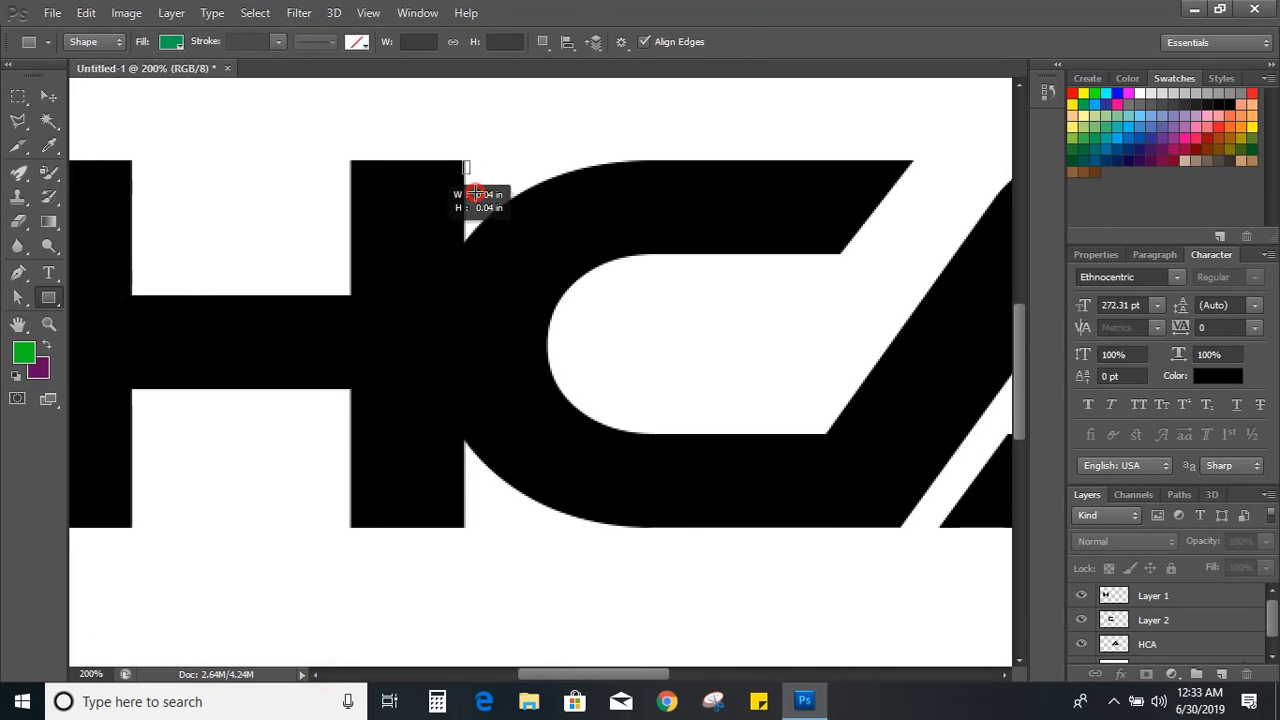
Step: Draw a green rectangle over the C's left part and bring Layer 2 in front of it
left_click_drag(464, 168, 708, 524)
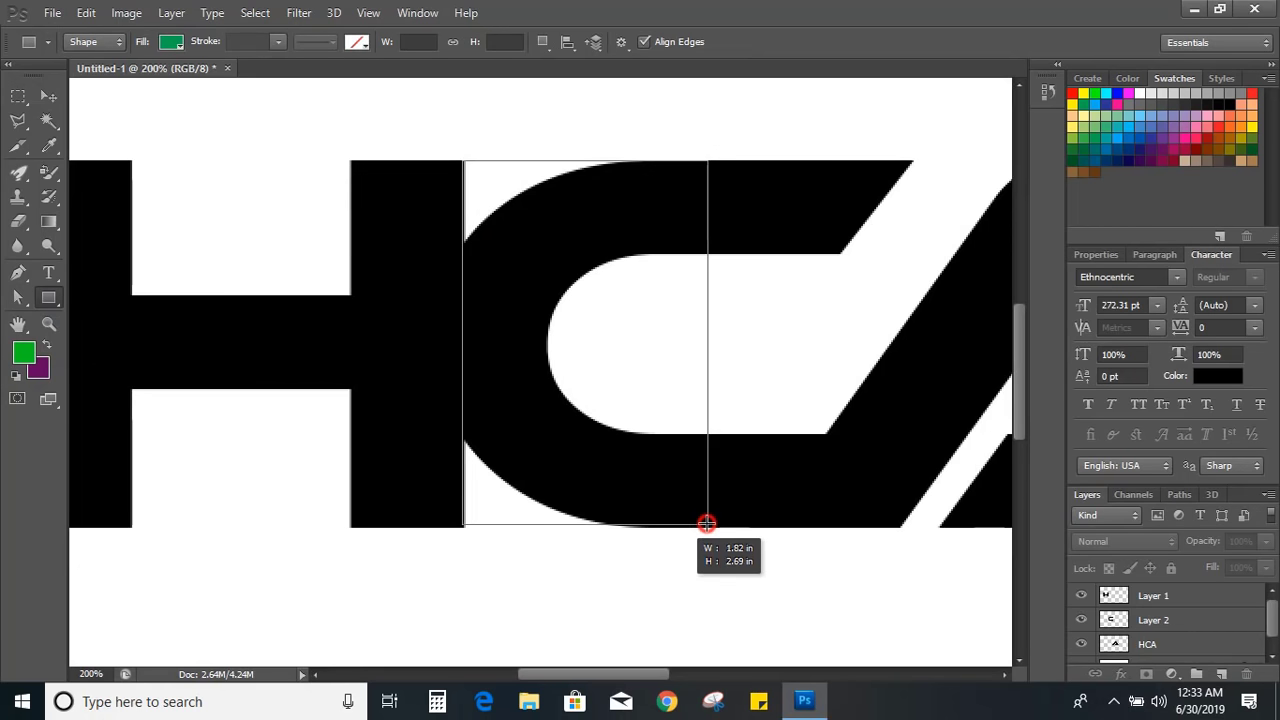
left_click_drag(462, 160, 708, 524)
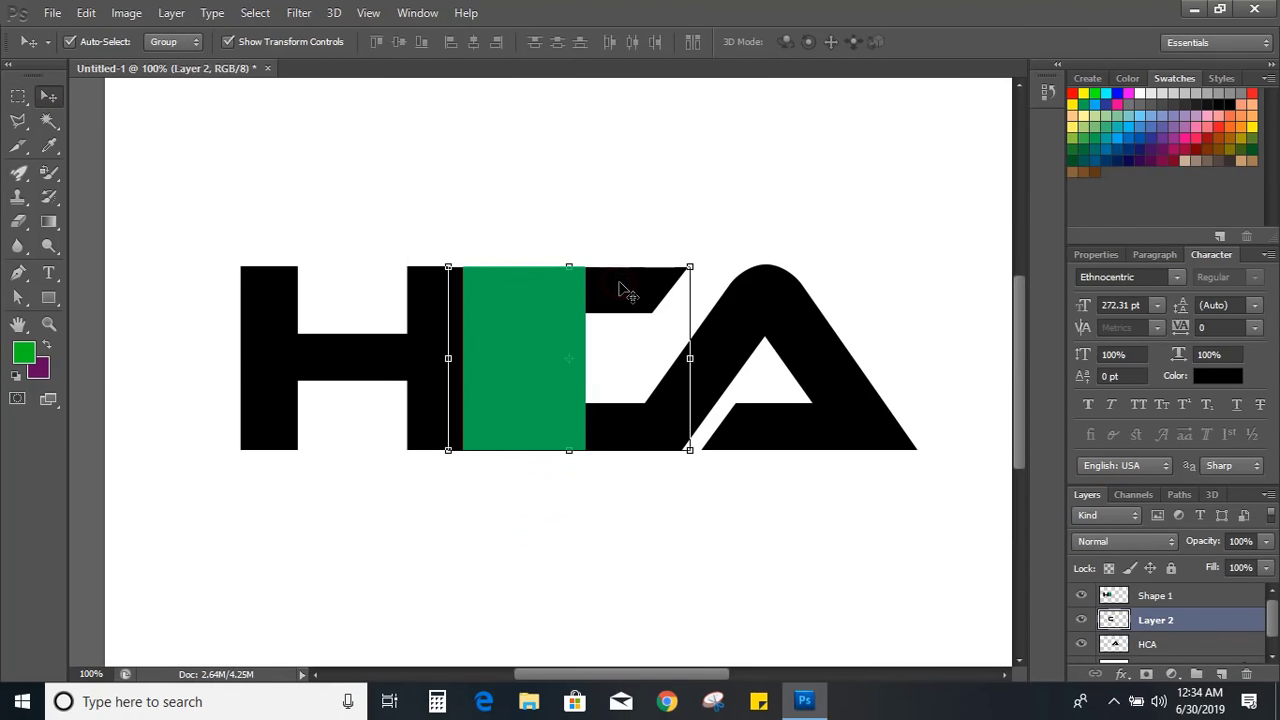
left_click(172, 12)
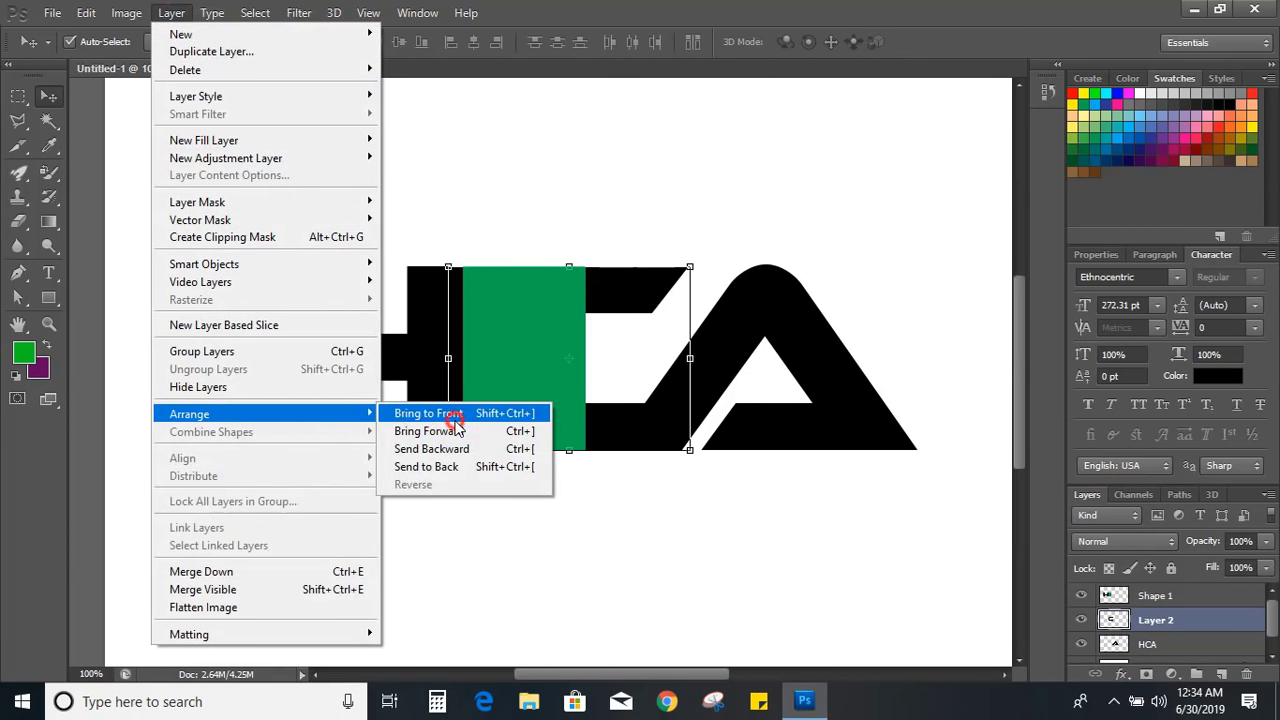
left_click(428, 412)
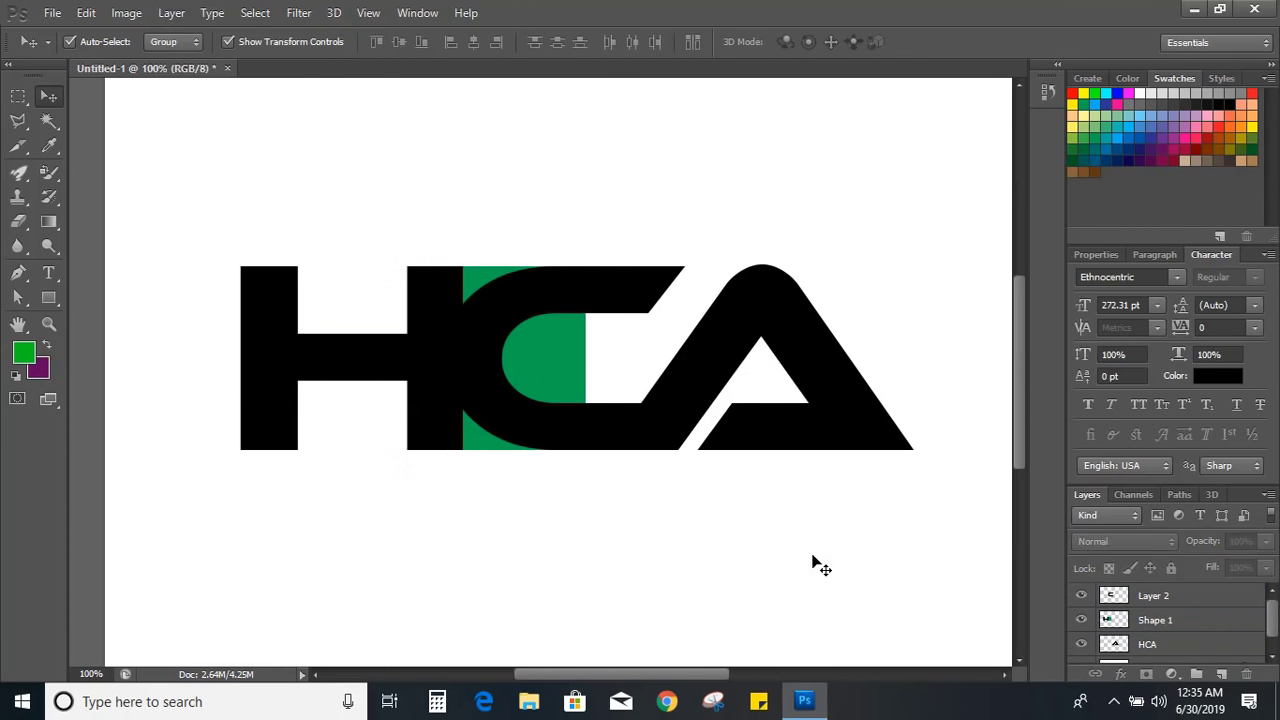
Step: Duplicate Layer 2
left_click(1156, 596)
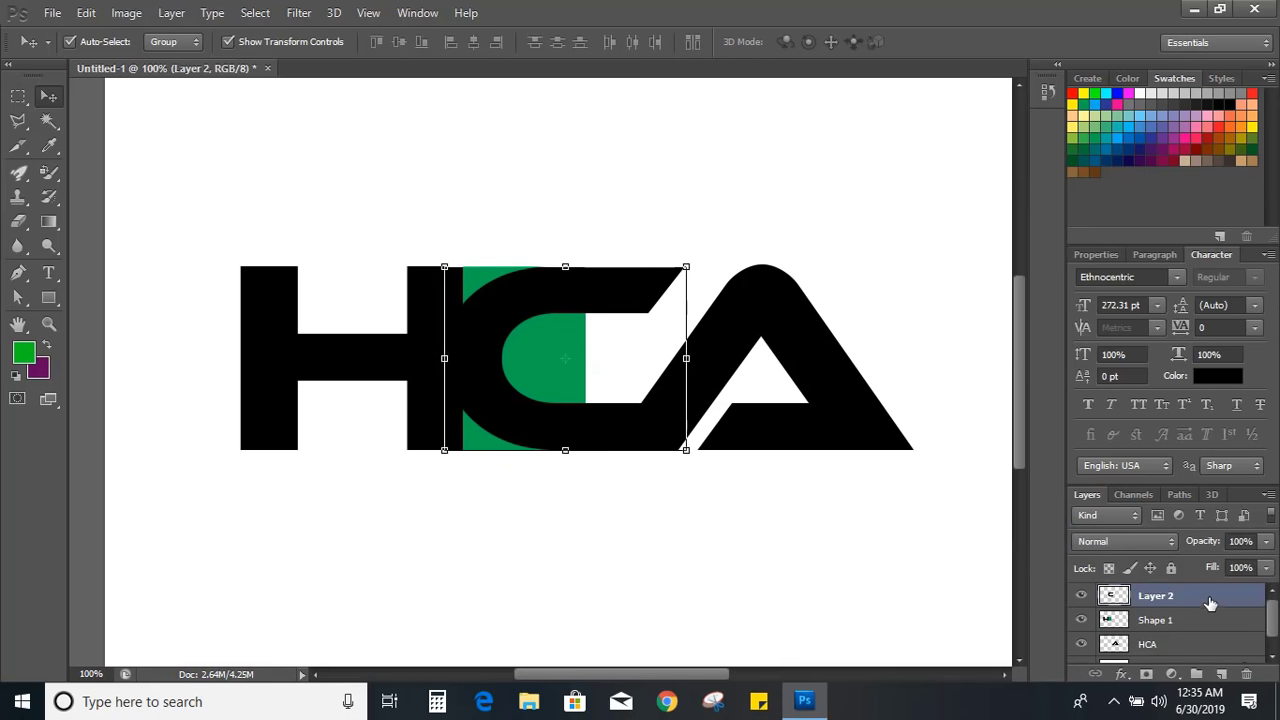
right_click(1156, 596)
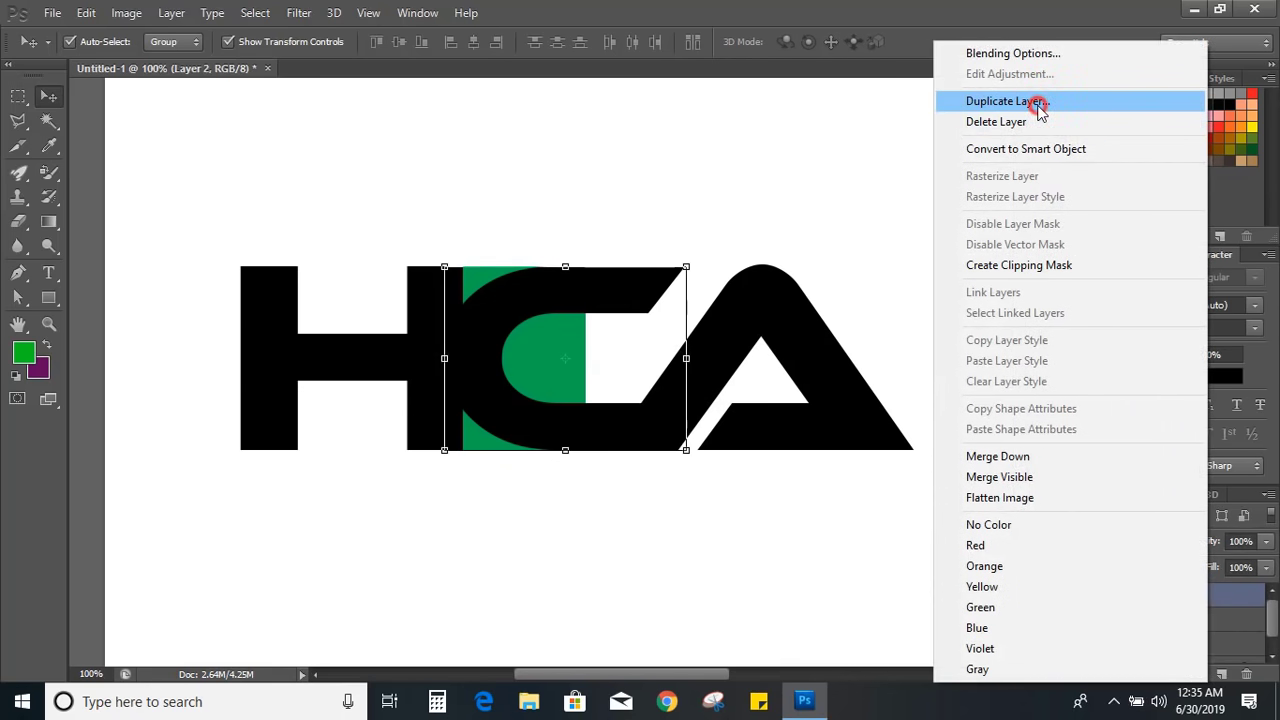
left_click(1004, 100)
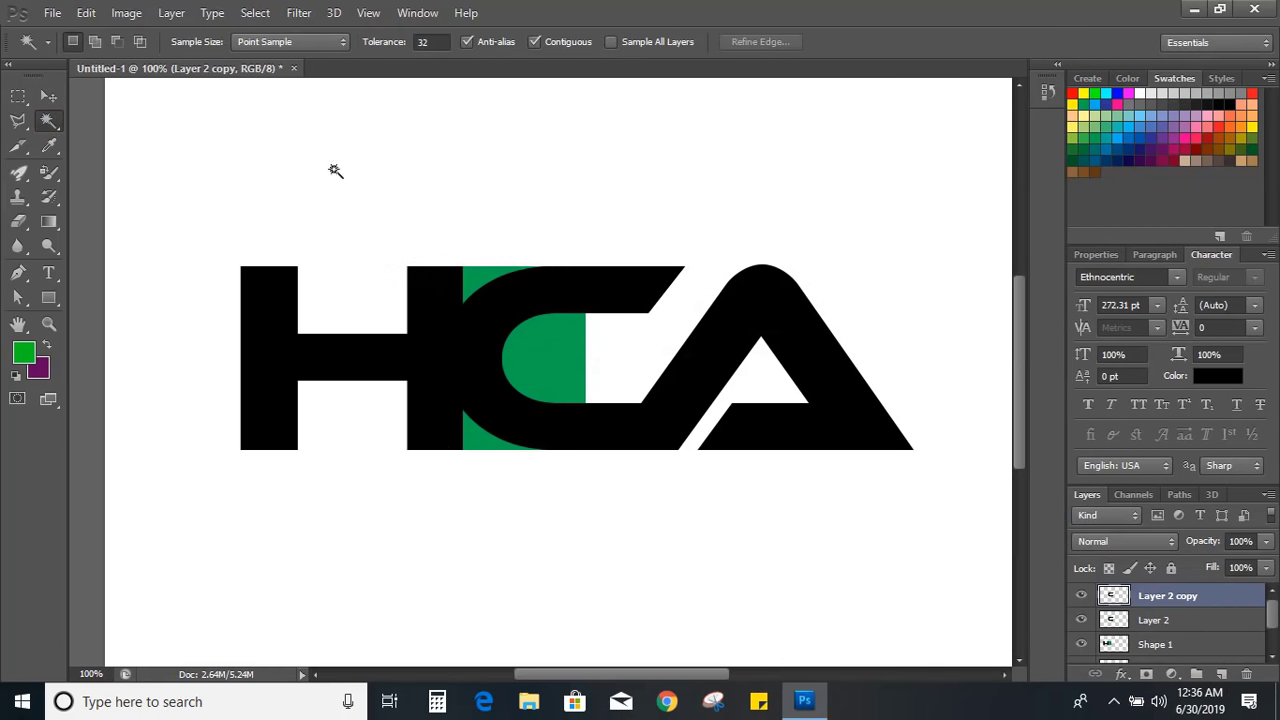
Step: Select the C's black area and expand the selection by 7 pixels
left_click(538, 304)
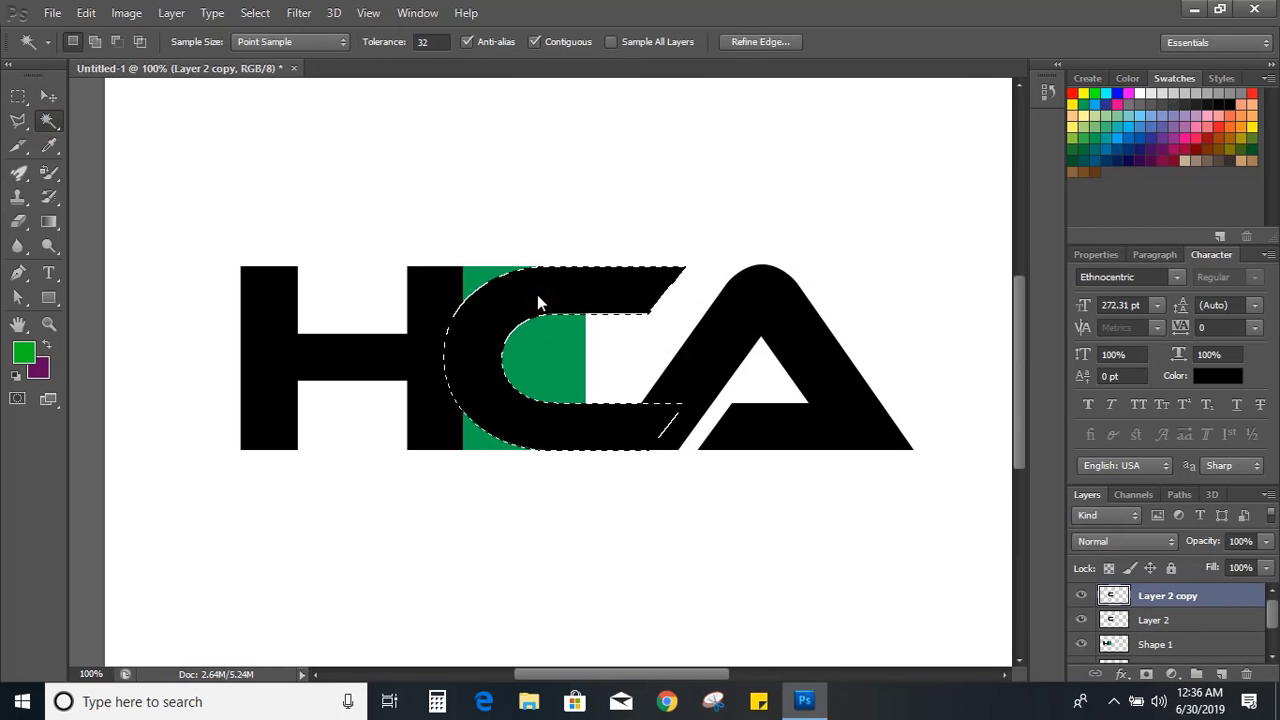
left_click(254, 12)
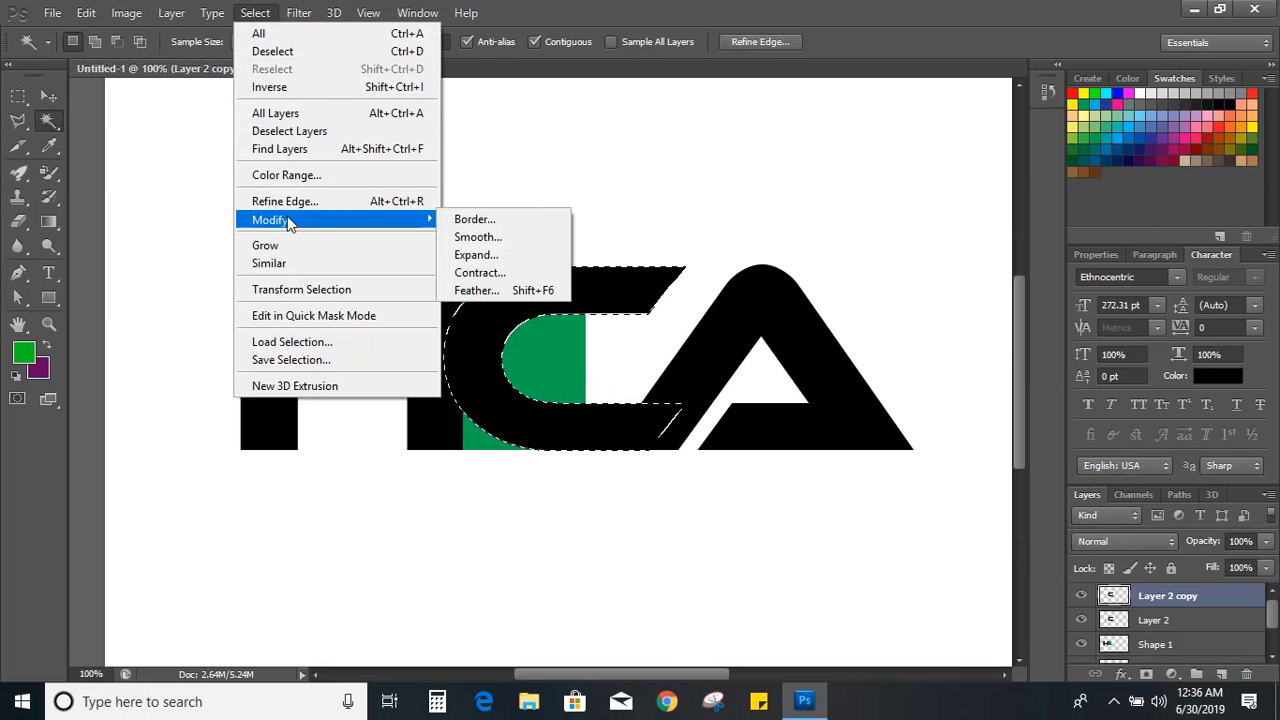
left_click(476, 256)
type("7")
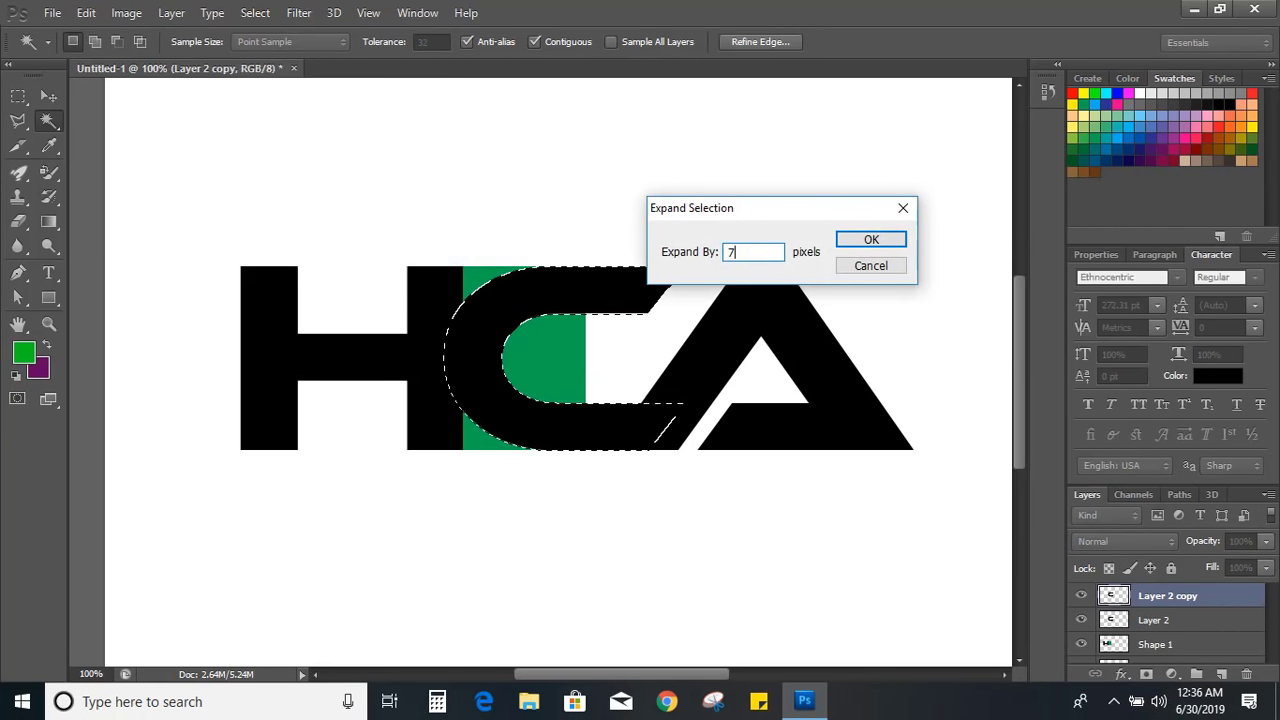
left_click(870, 240)
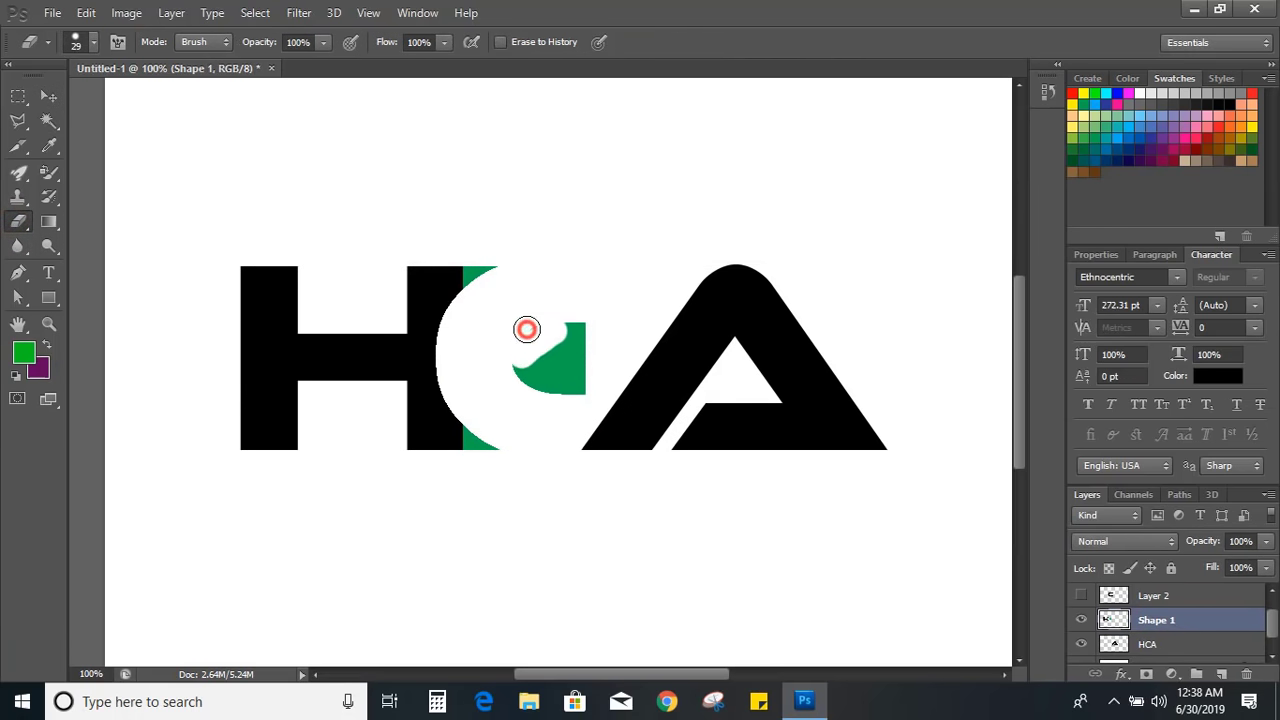
Step: Erase the H where it overlaps the C, leaving a thin white gap
left_click_drag(528, 330, 576, 402)
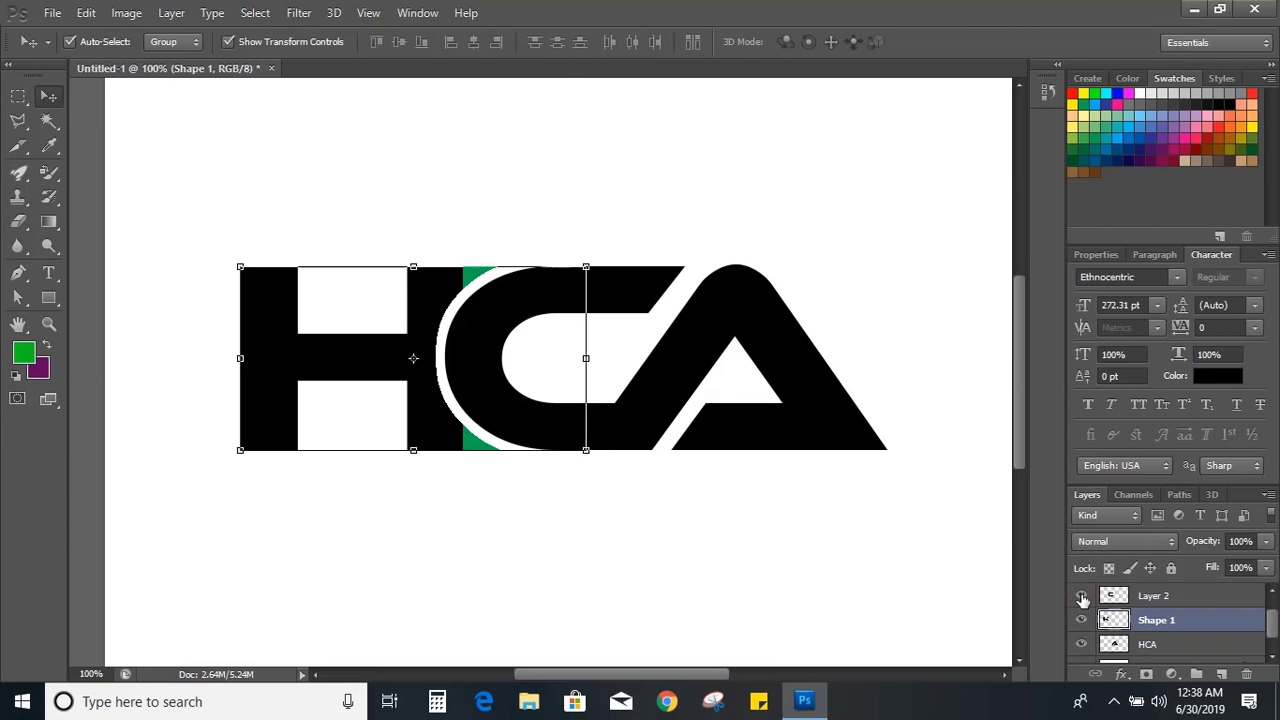
right_click(1170, 596)
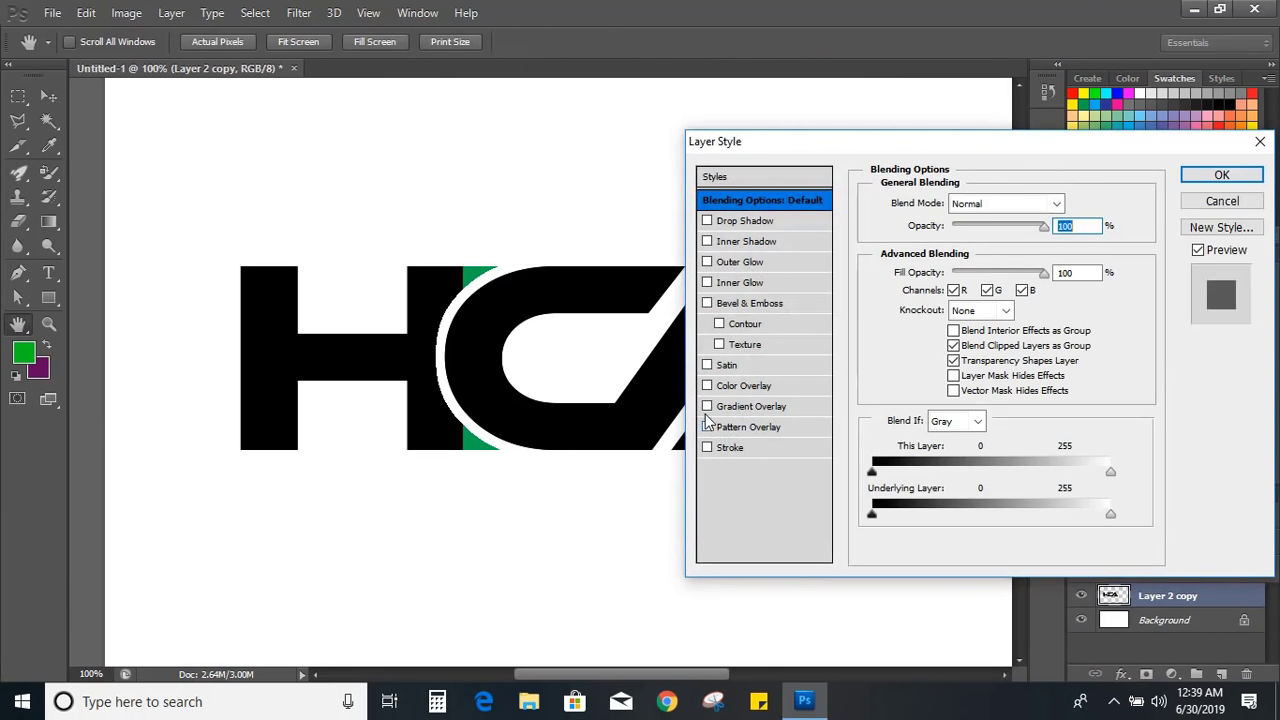
Step: Apply a red Color Overlay to the HCA letters and start a text line beneath them
left_click(1220, 174)
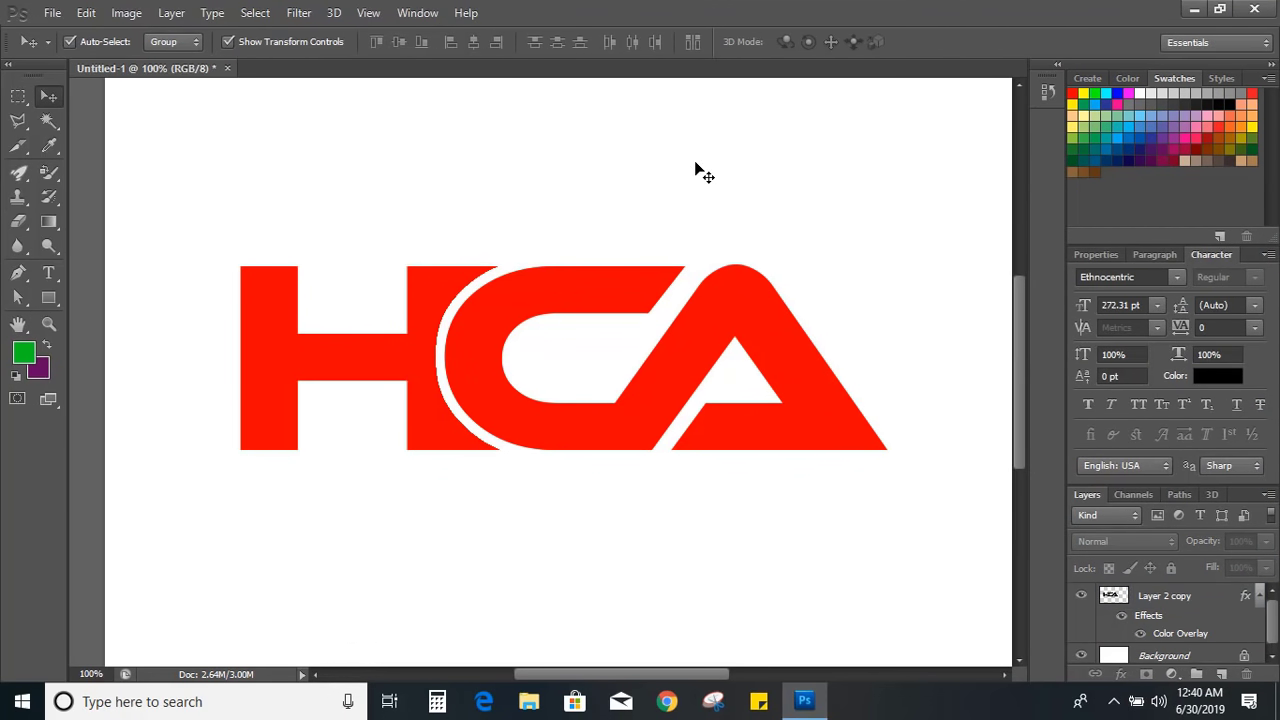
left_click(48, 272)
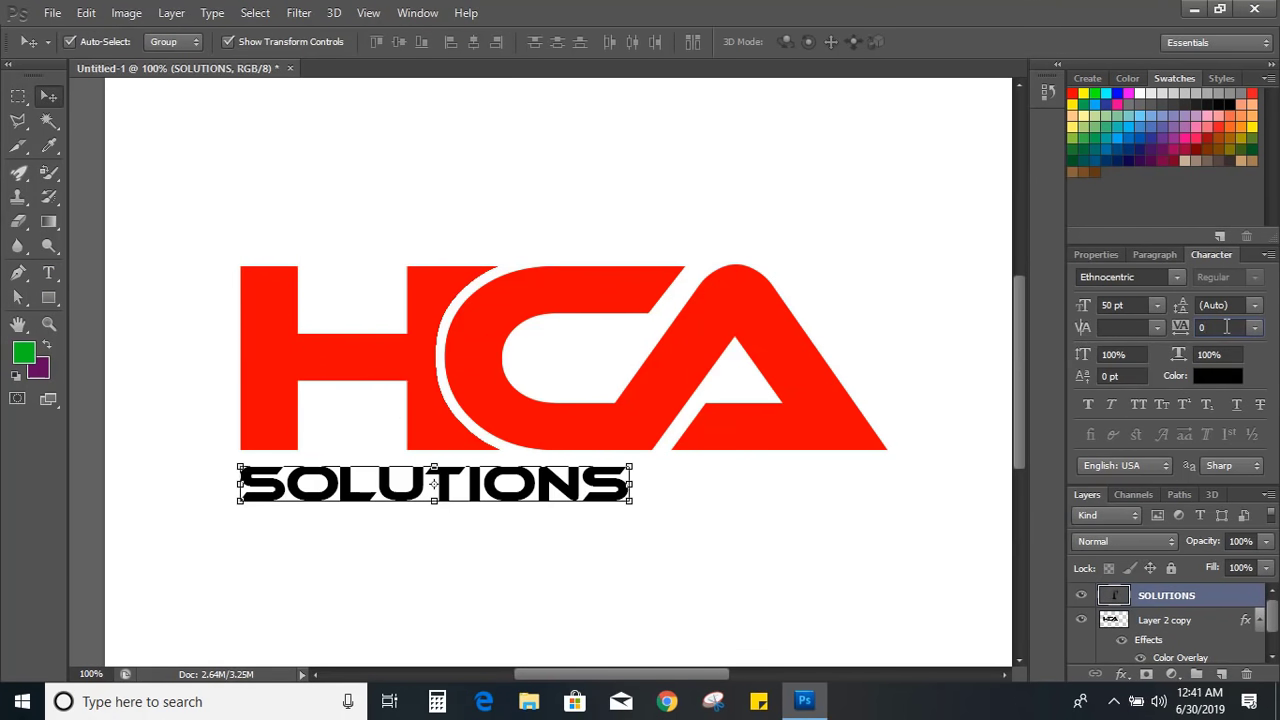
Step: Widen the SOLUTIONS tracking and colour the tagline blue #11acd3
type("20")
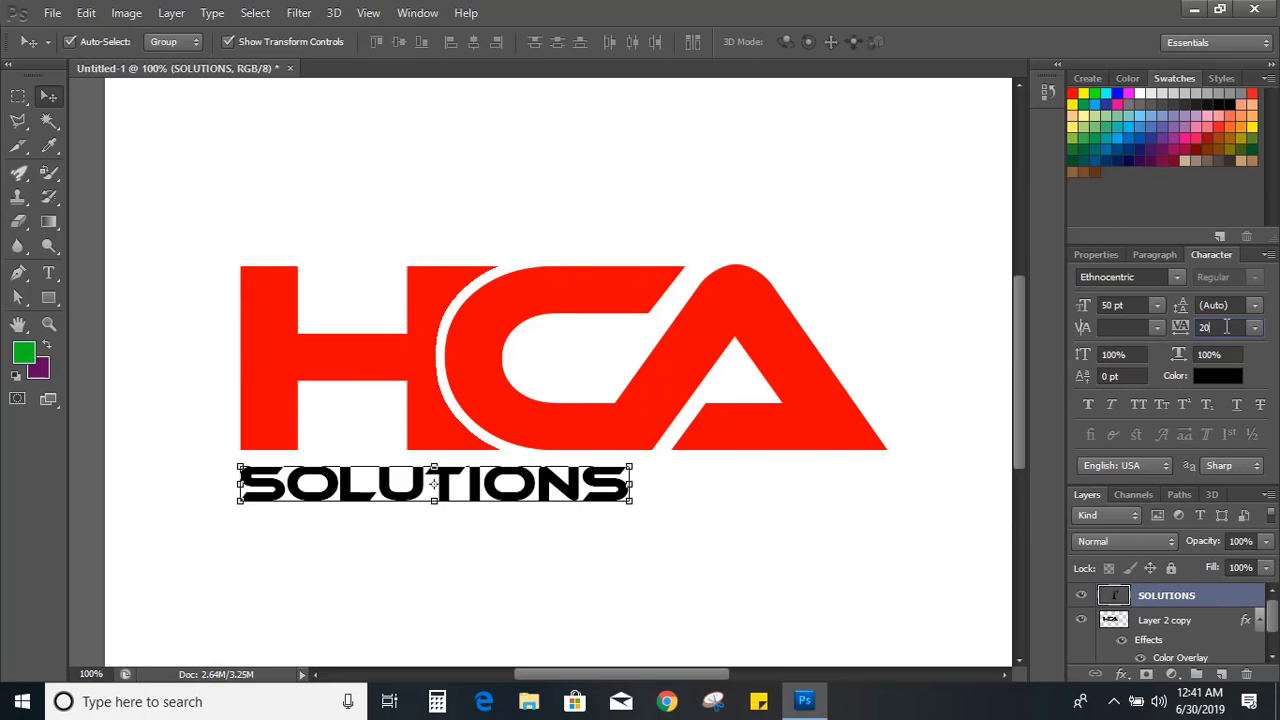
type("200")
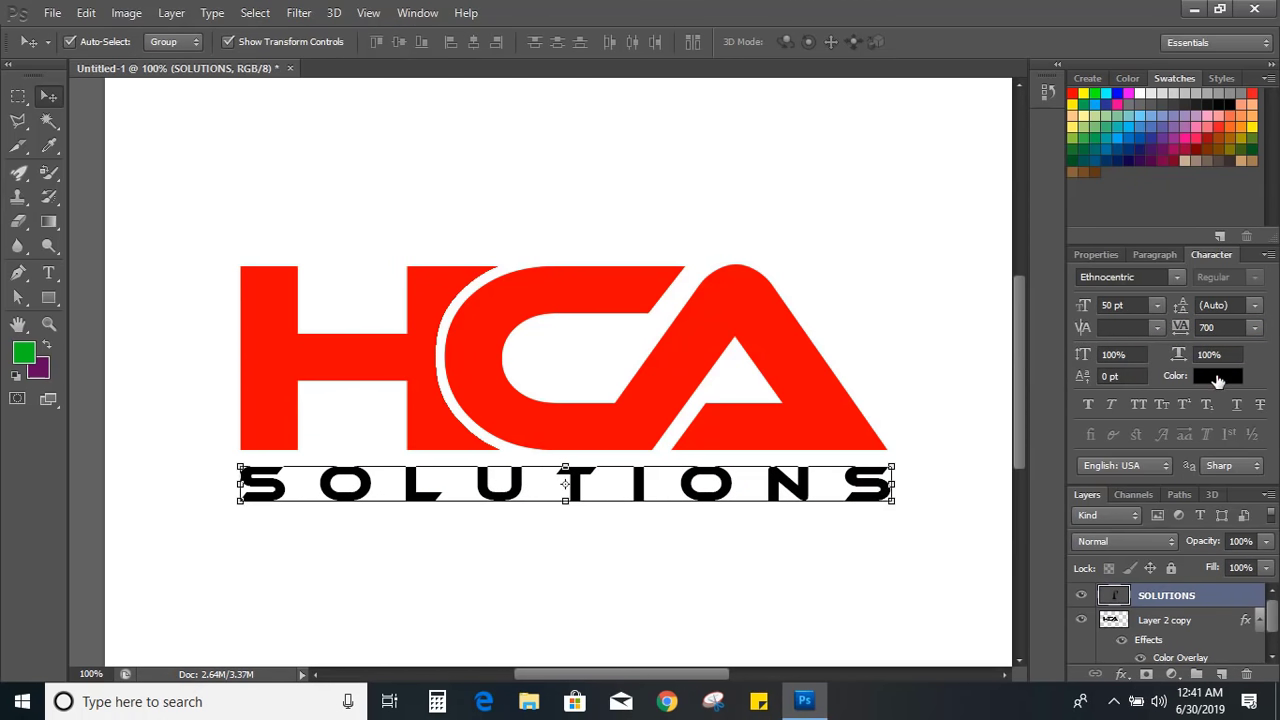
left_click(1218, 376)
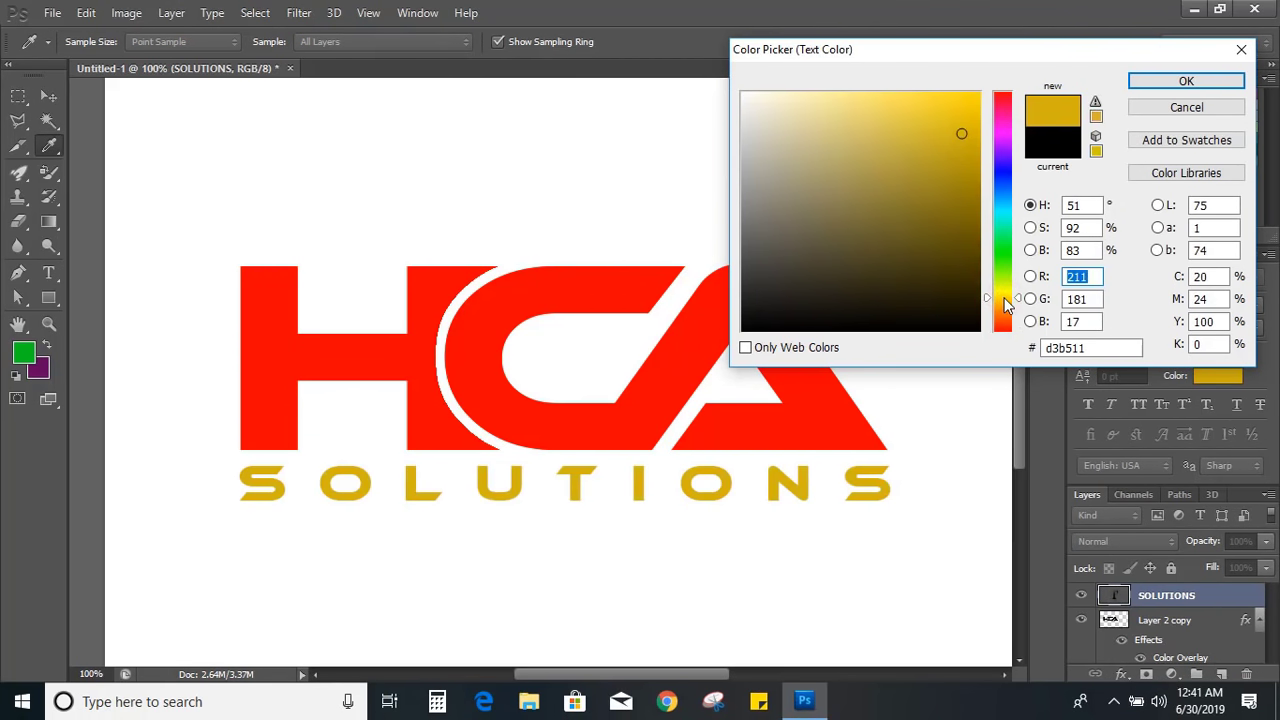
mouse_move(1008, 304)
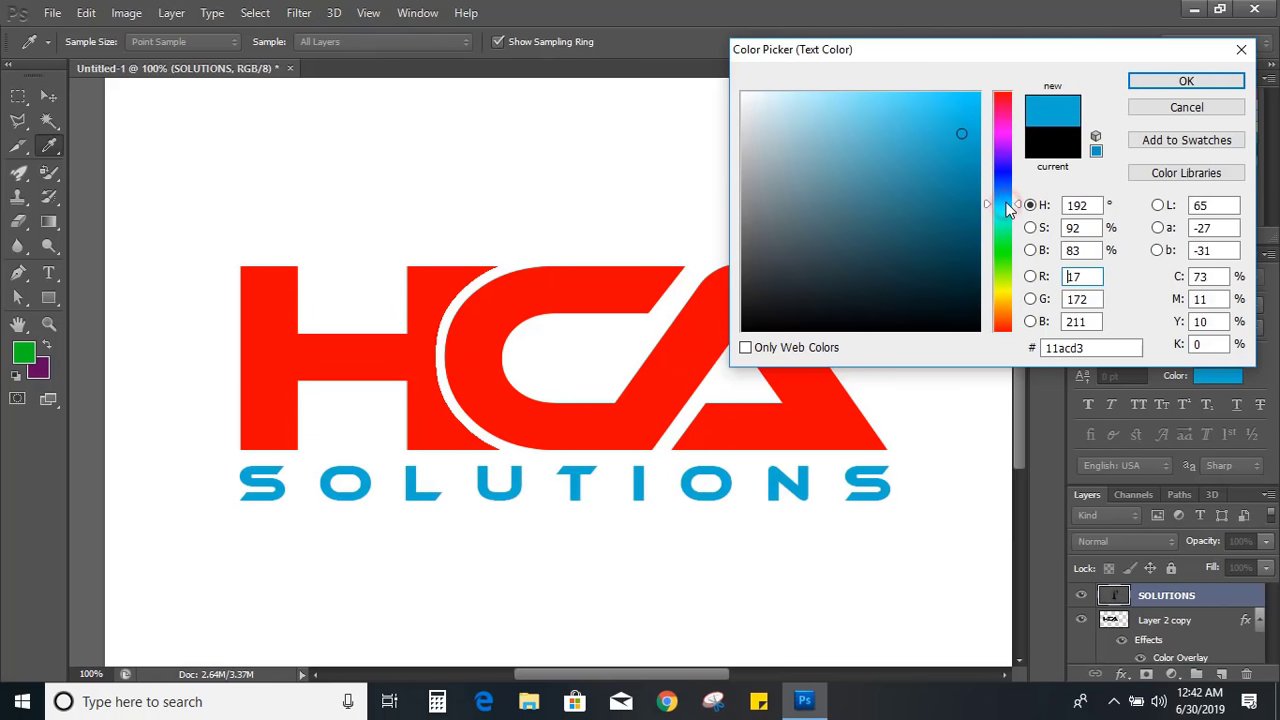
left_click(1186, 80)
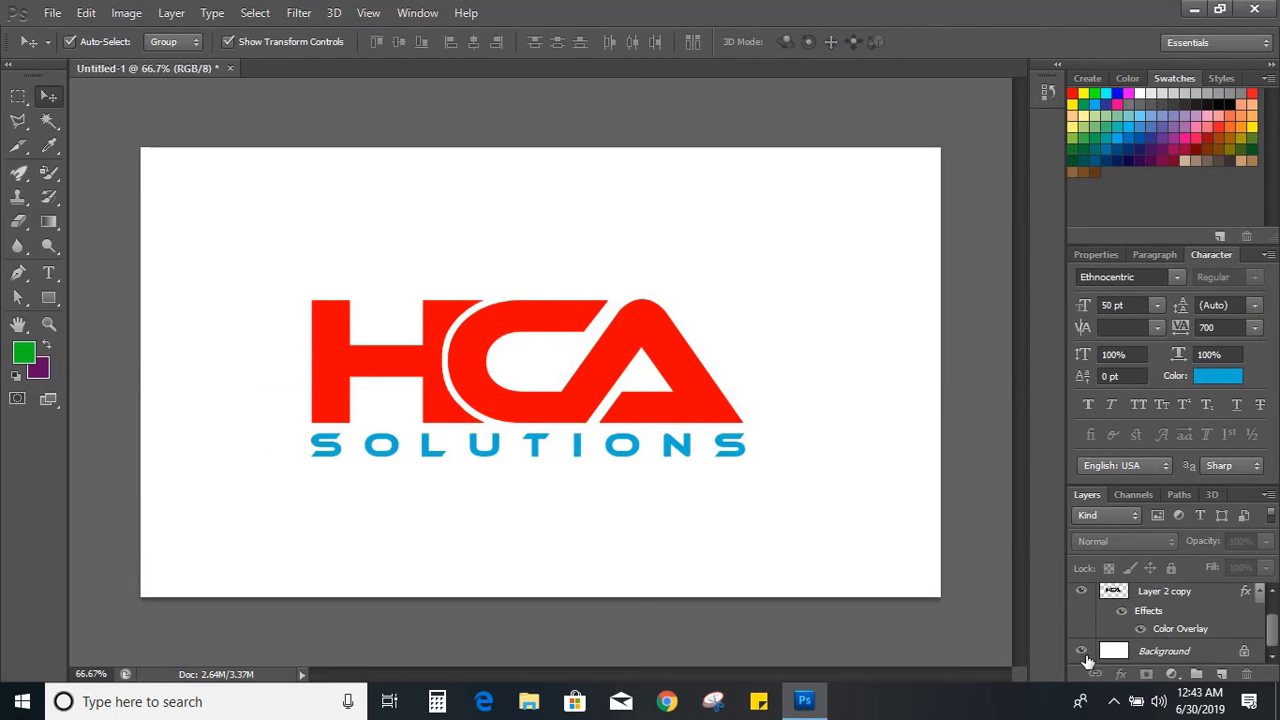
Step: Hide the white background and export the logo as a transparent PNG-24 to the Desktop
left_click(1080, 652)
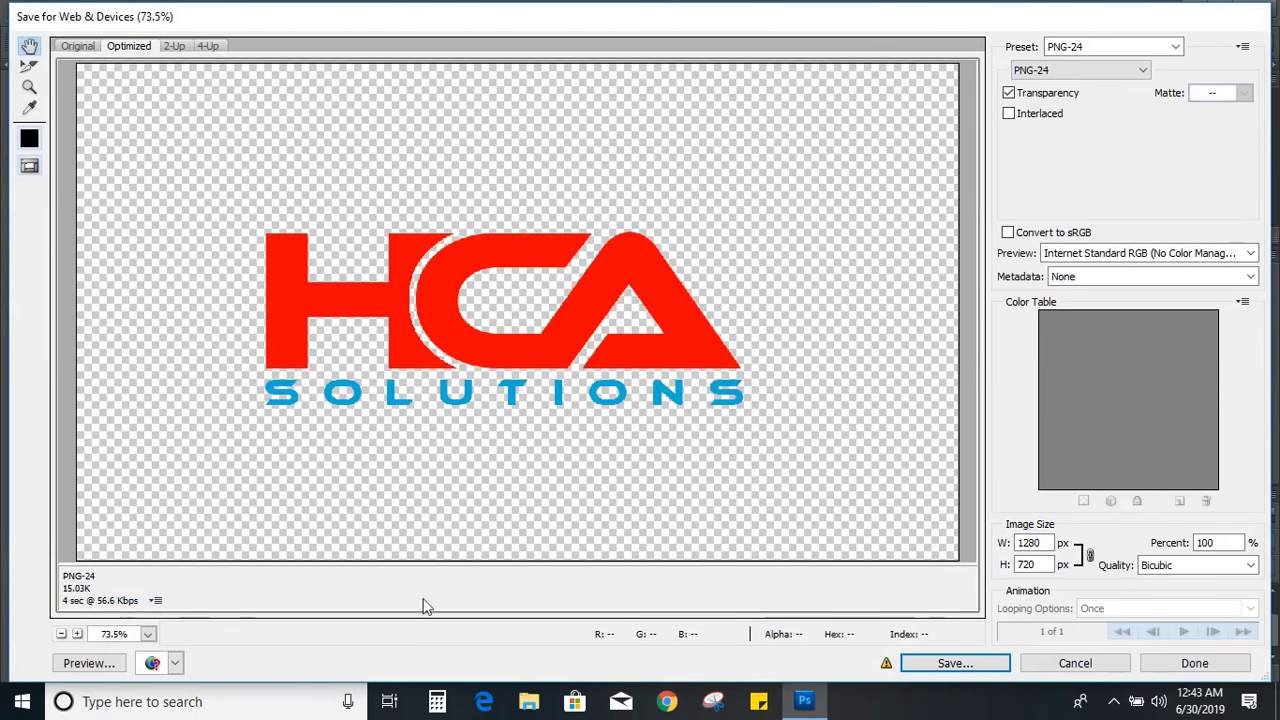
left_click(954, 664)
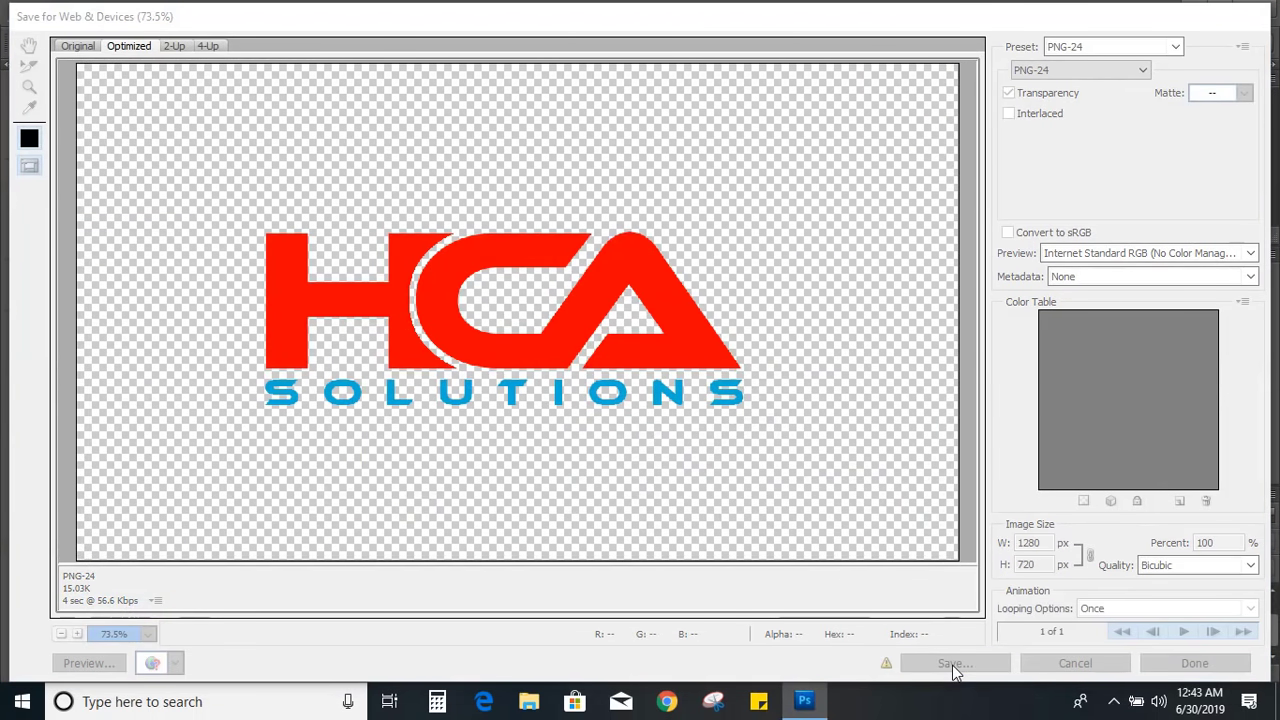
left_click(952, 664)
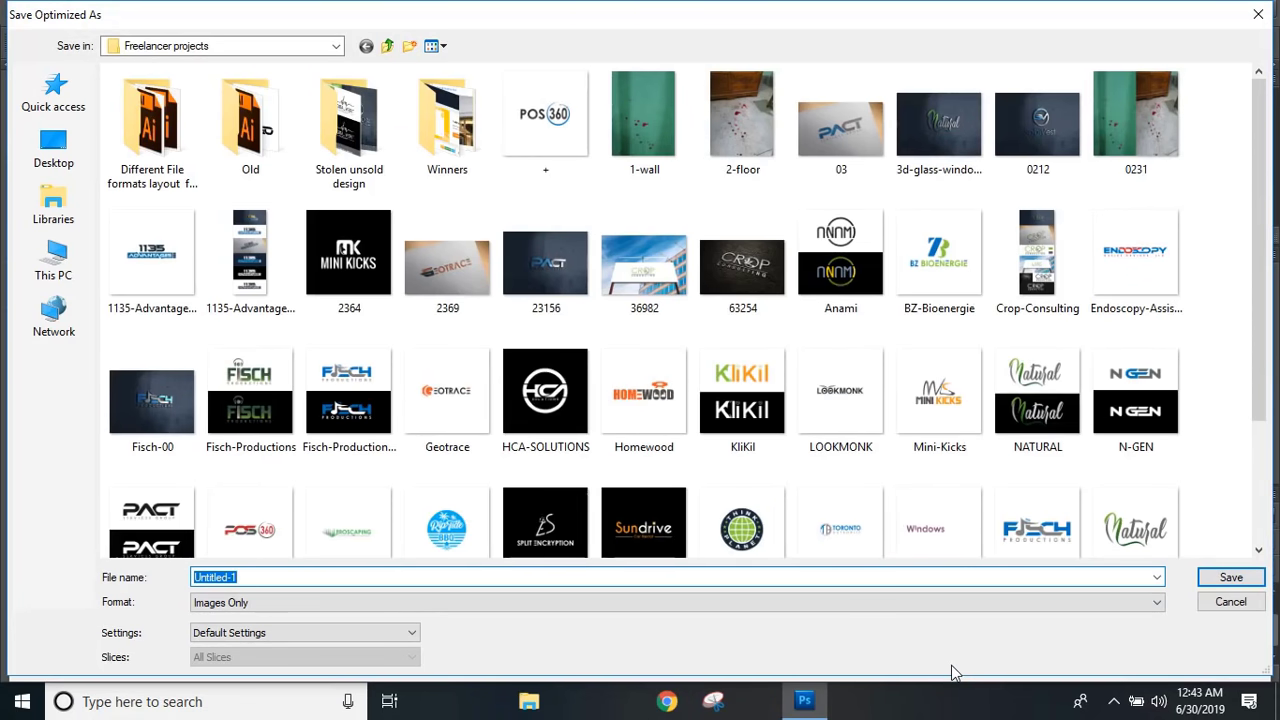
left_click(52, 144)
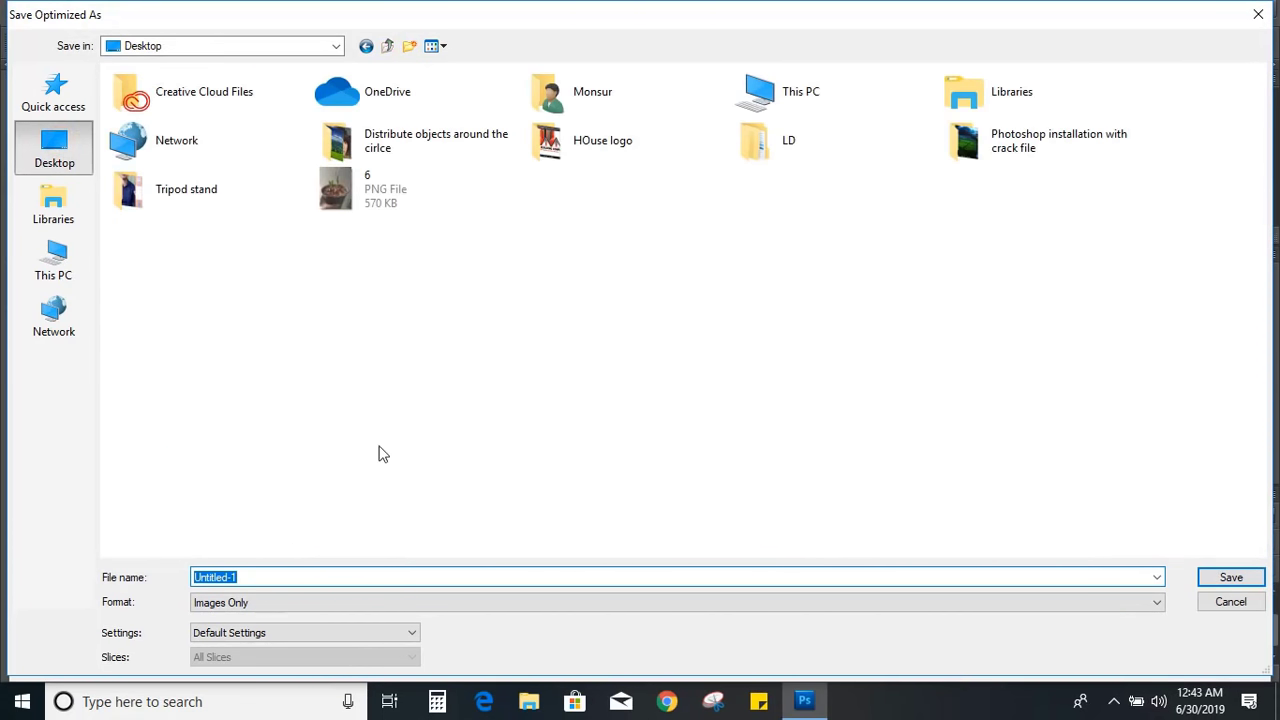
mouse_move(1116, 600)
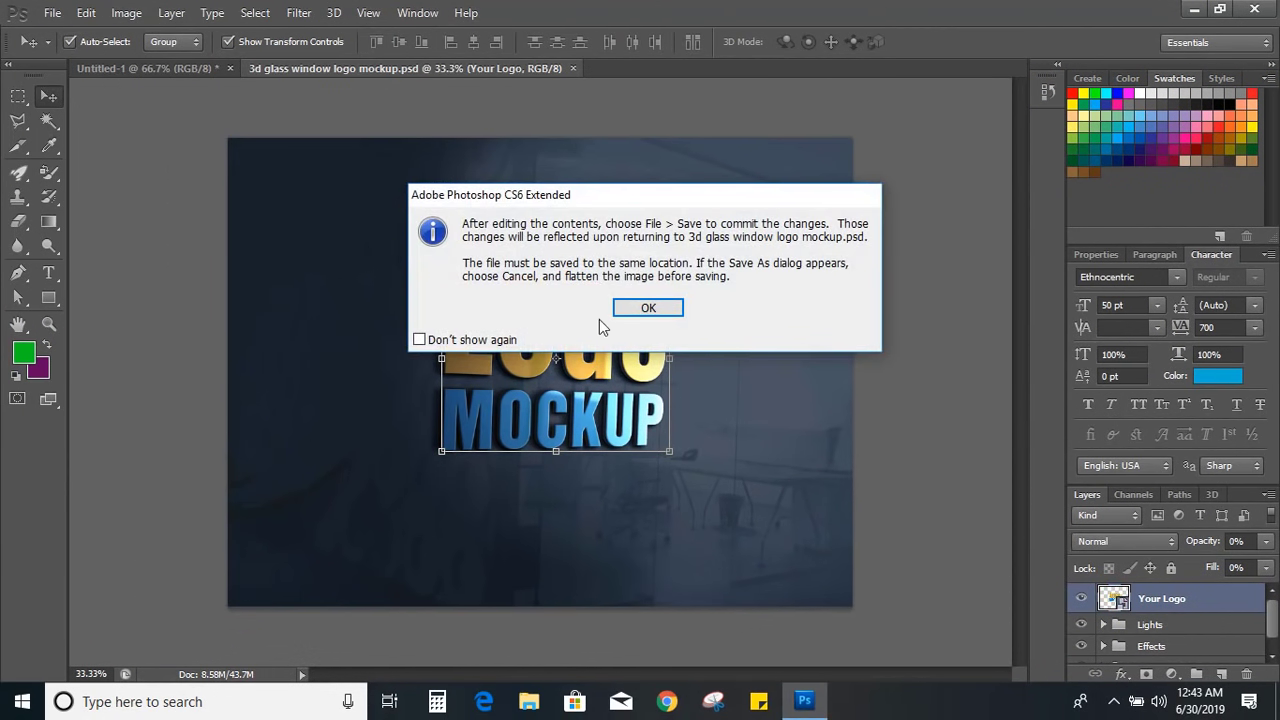
Step: Enter the Your Logo smart object, place the HCA PNG and enlarge it over the placeholder
left_click(648, 308)
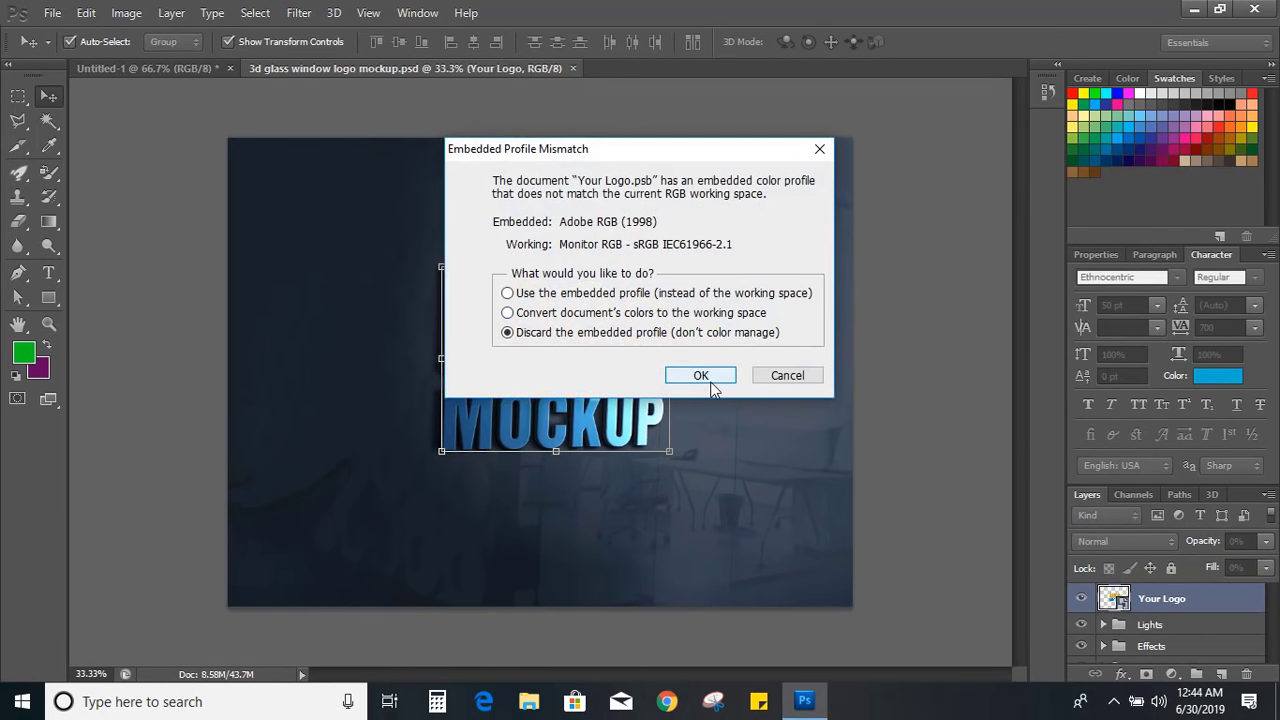
left_click(700, 376)
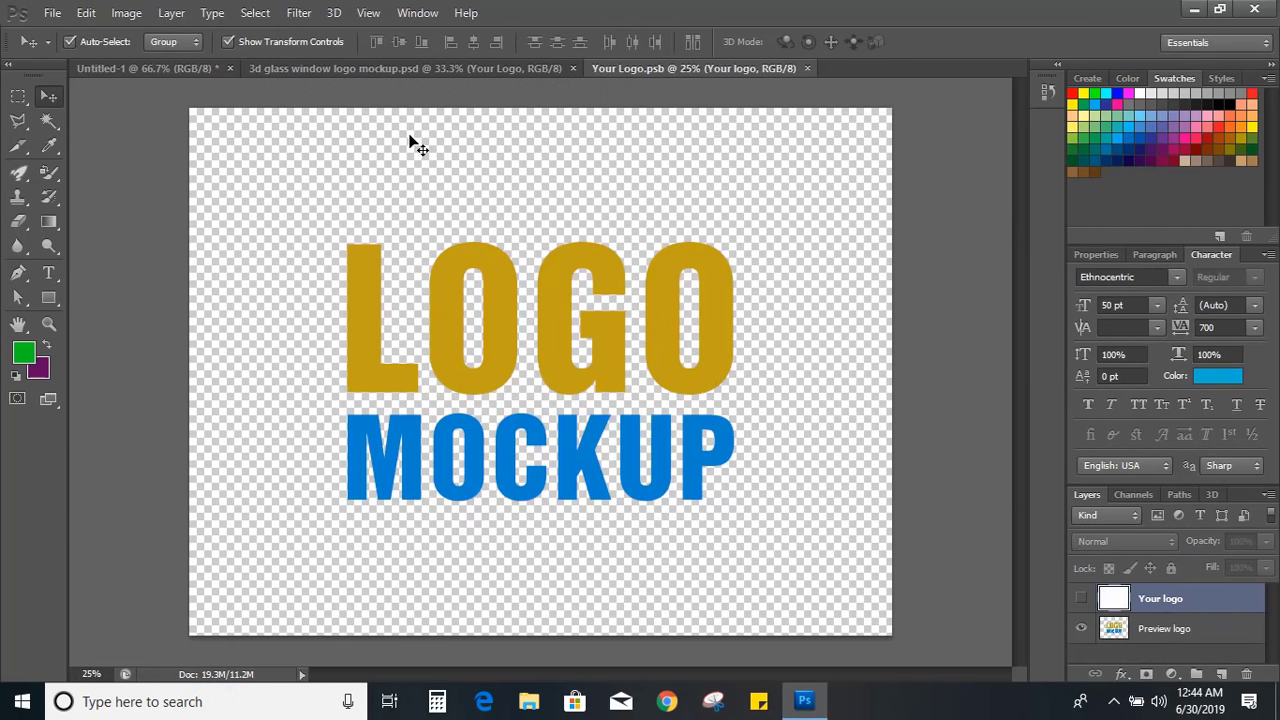
left_click(52, 12)
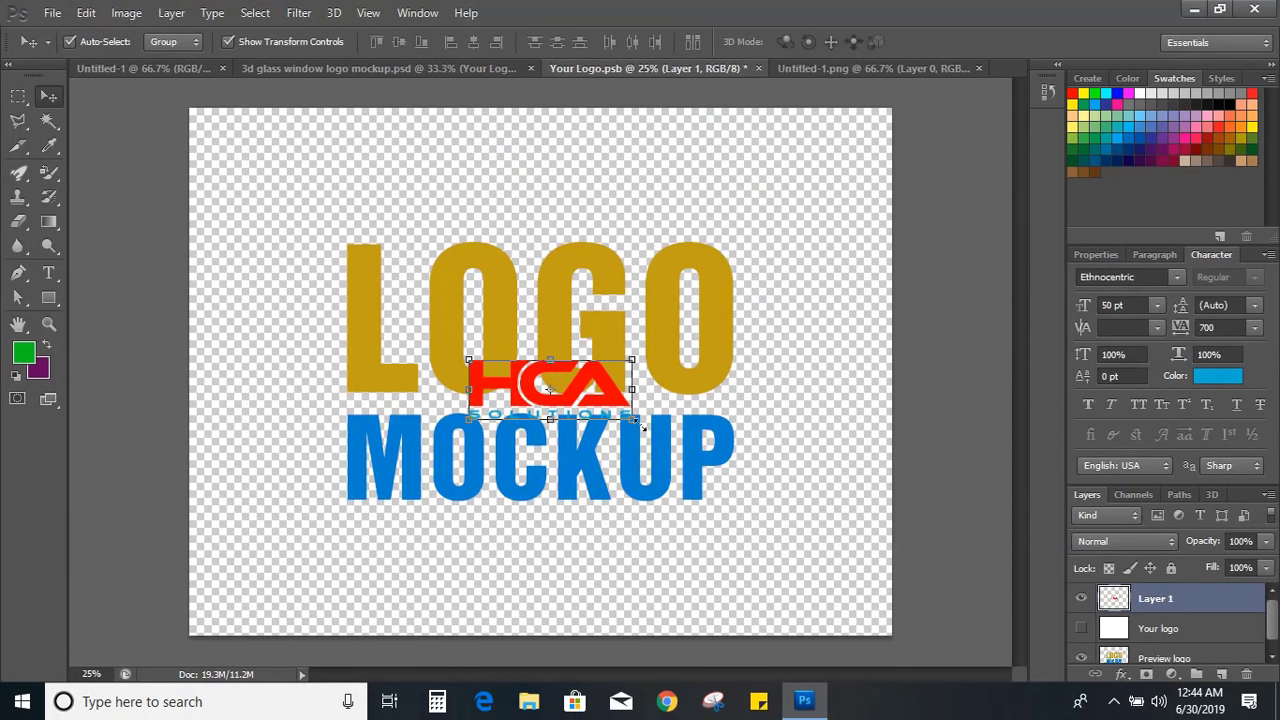
left_click_drag(632, 418, 704, 476)
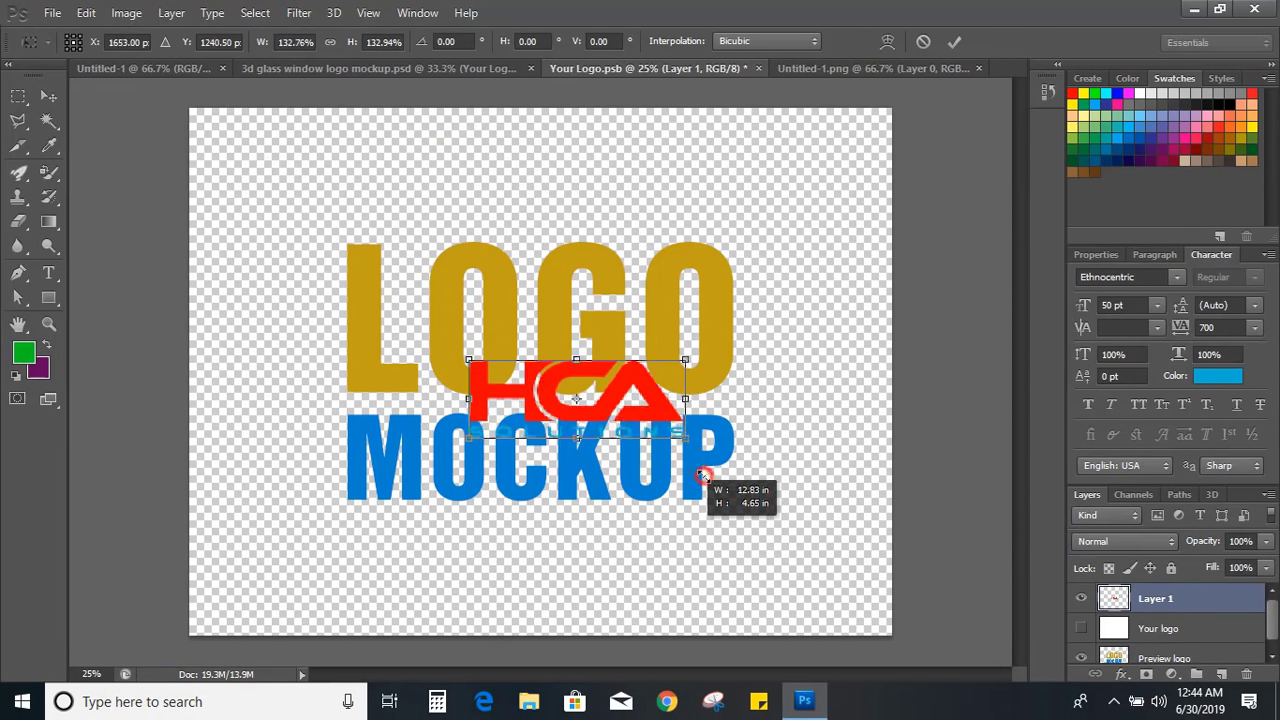